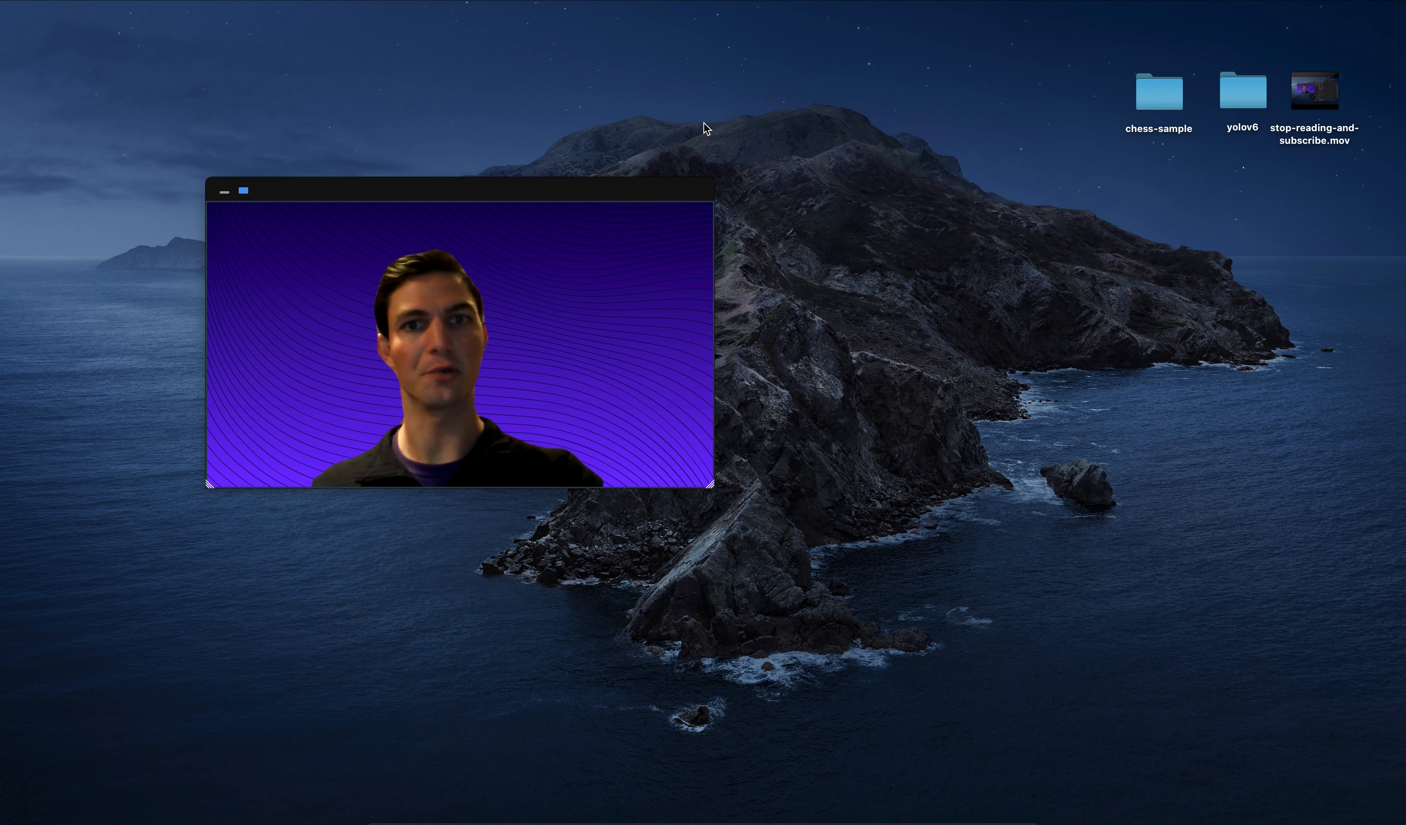
- Open the chess-sample desktop folder and highlight the IMG_0169.xml annotation file
double_click(1158, 89)
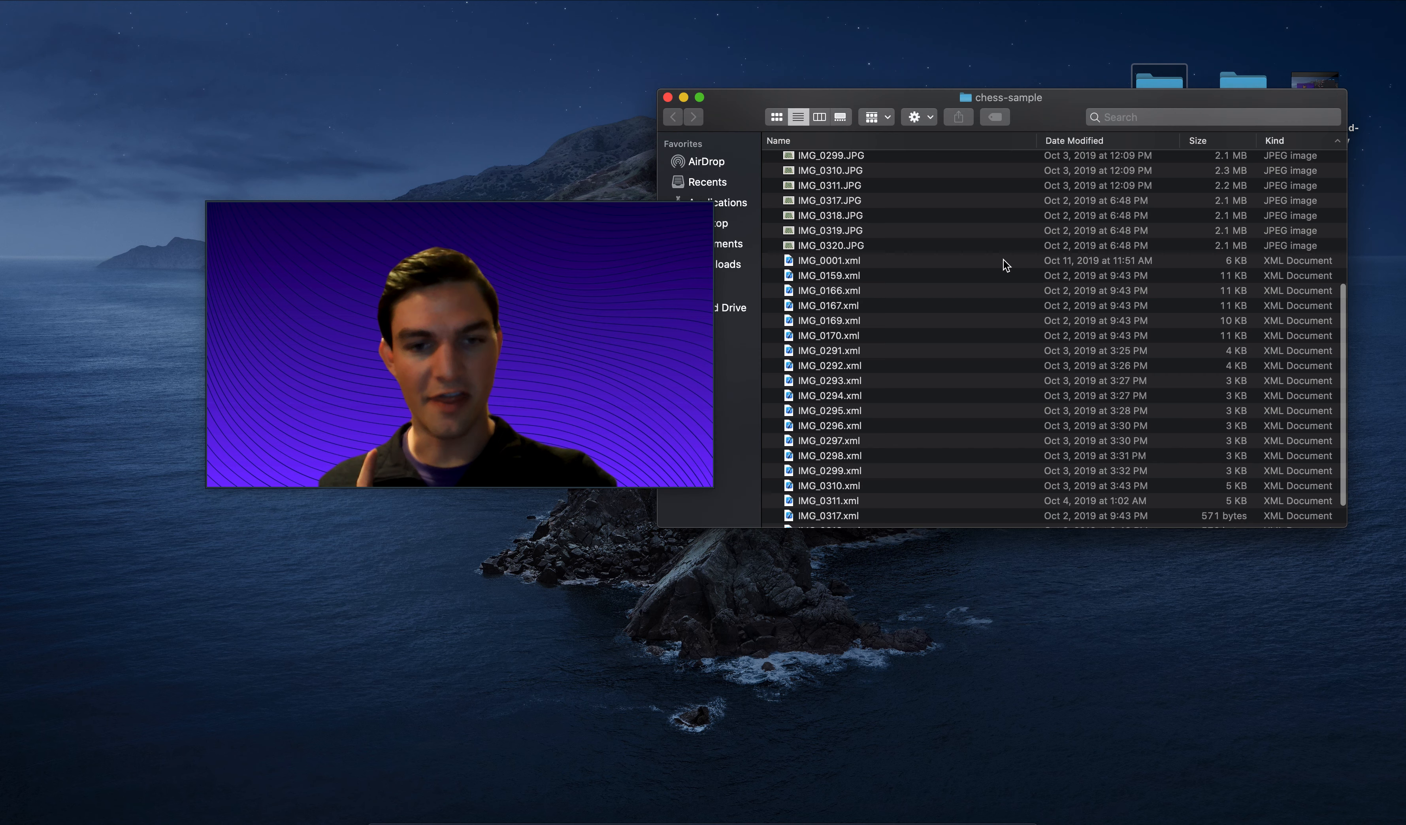
left_click(829, 320)
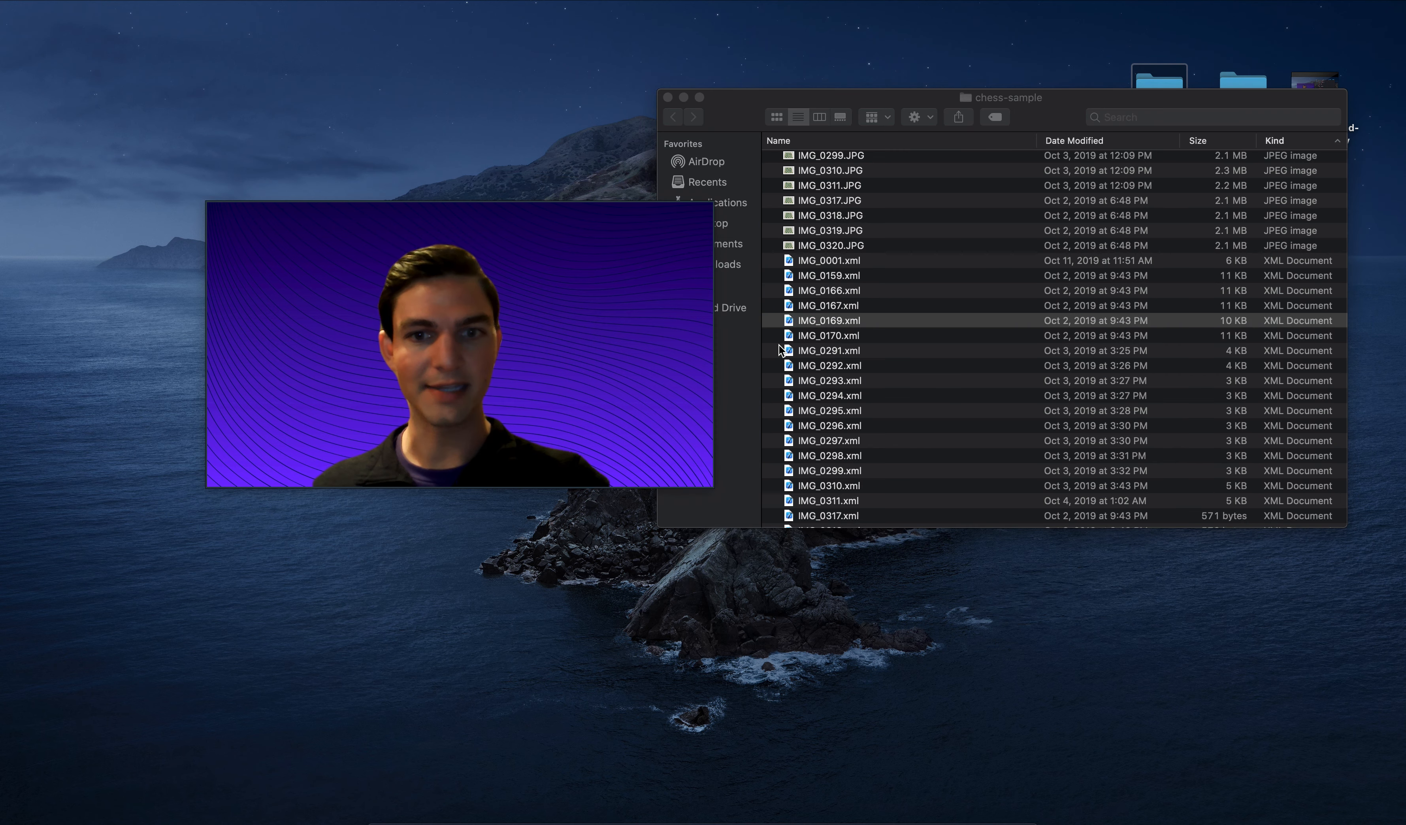
double_click(828, 320)
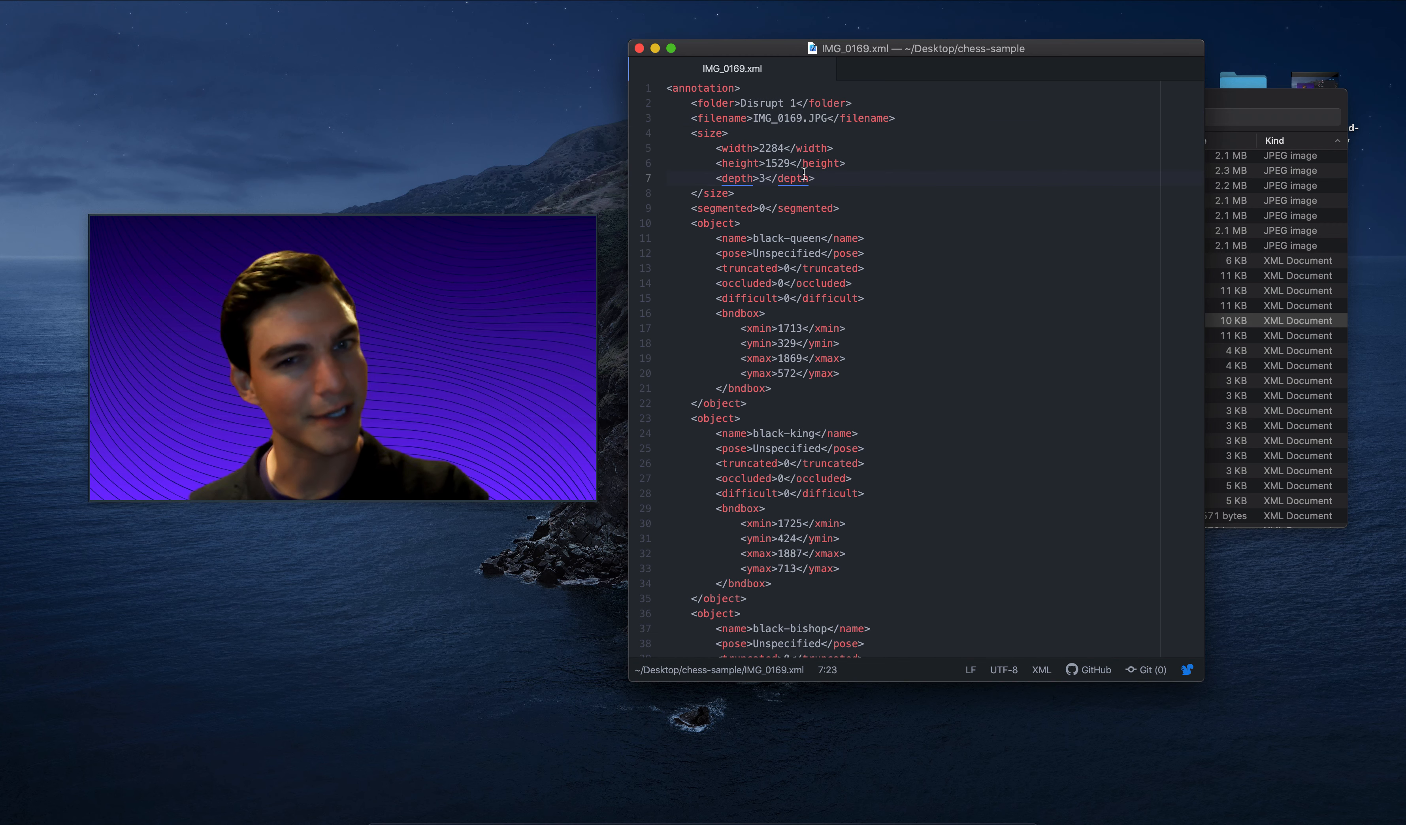
scroll("down", 3)
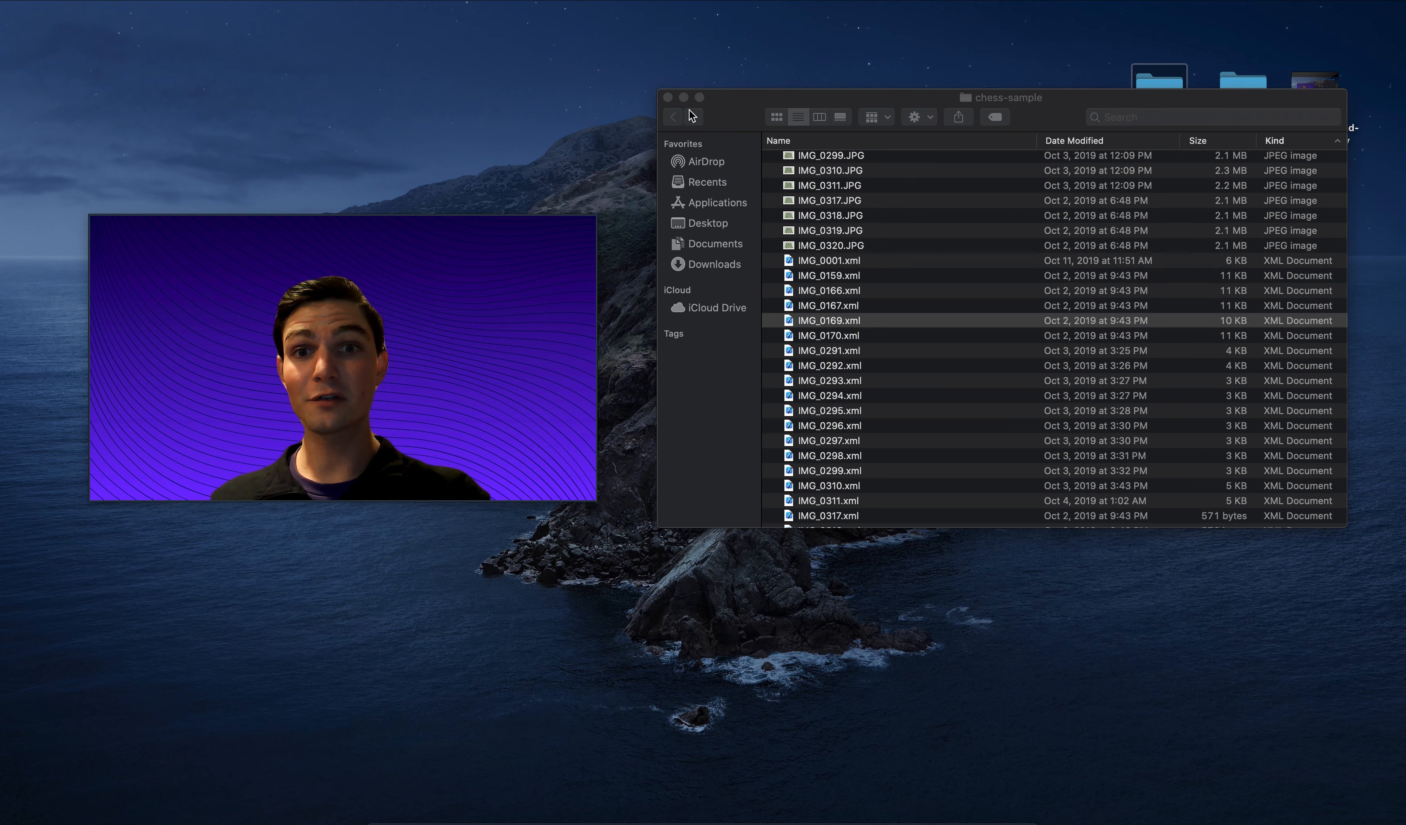
- Close the chess-sample Finder window, leaving the desktop showing
left_click(668, 98)
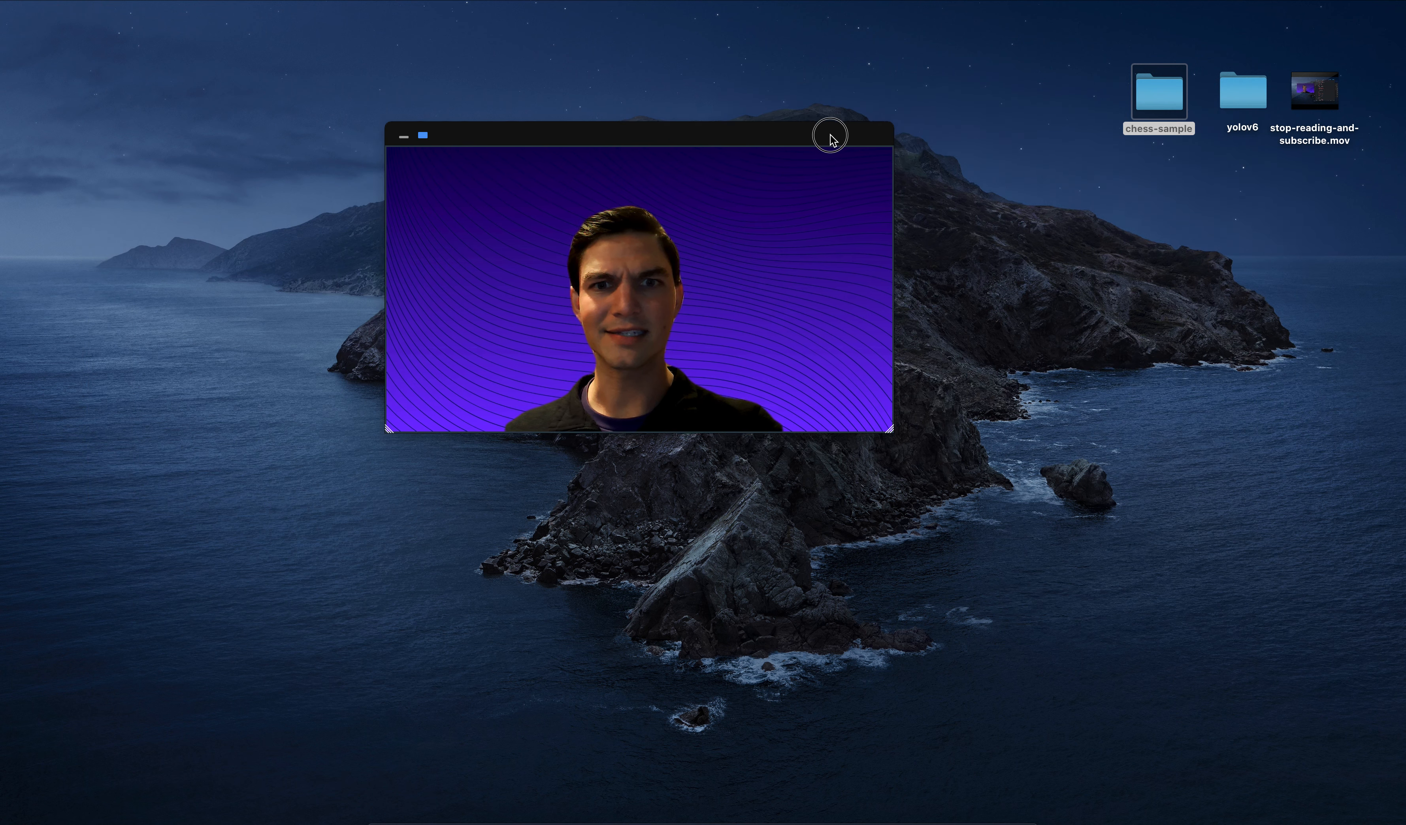
left_click_drag(829, 135, 858, 151)
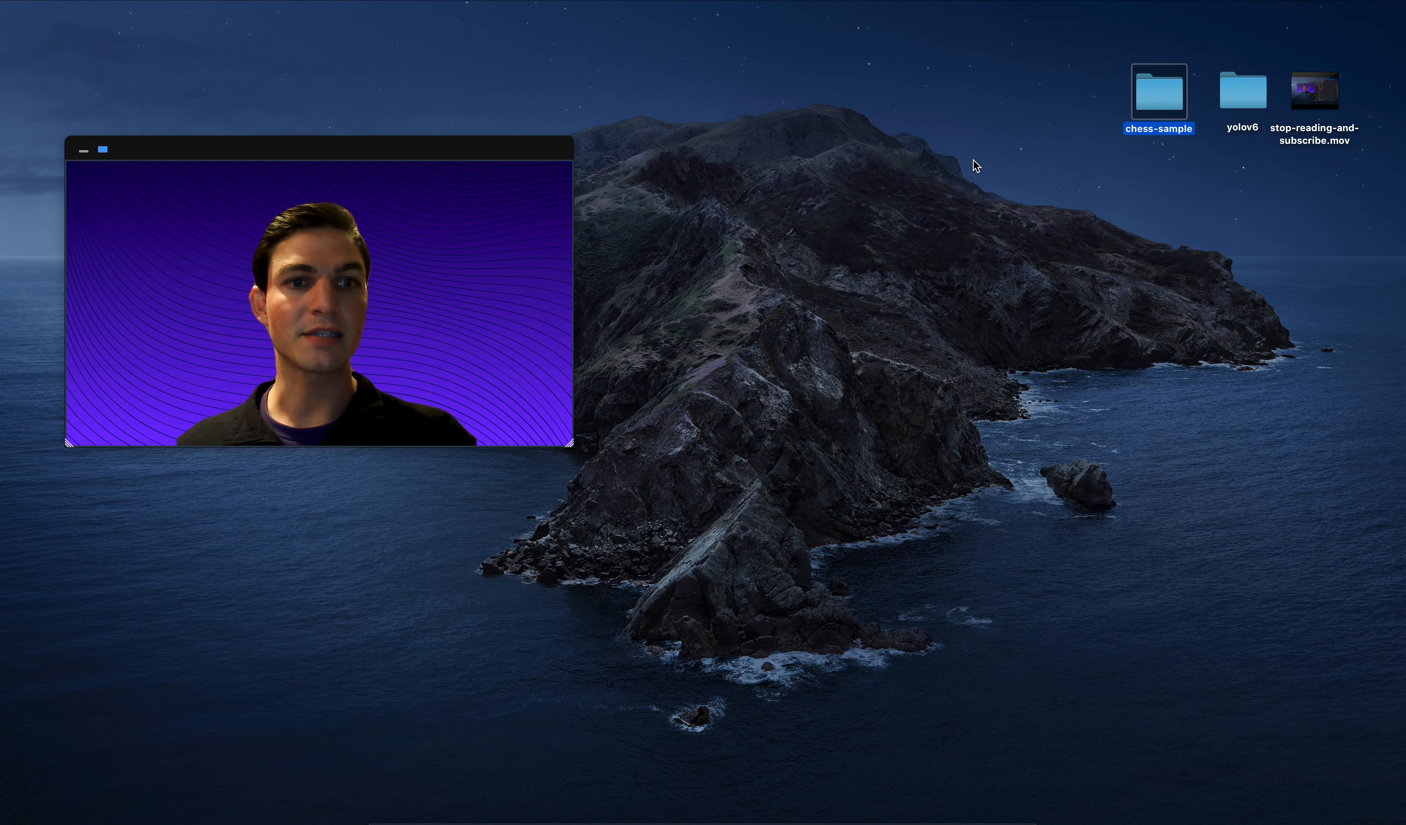
- Reopen the chess-sample folder and highlight the IMG_0320.JPG photo
double_click(1158, 89)
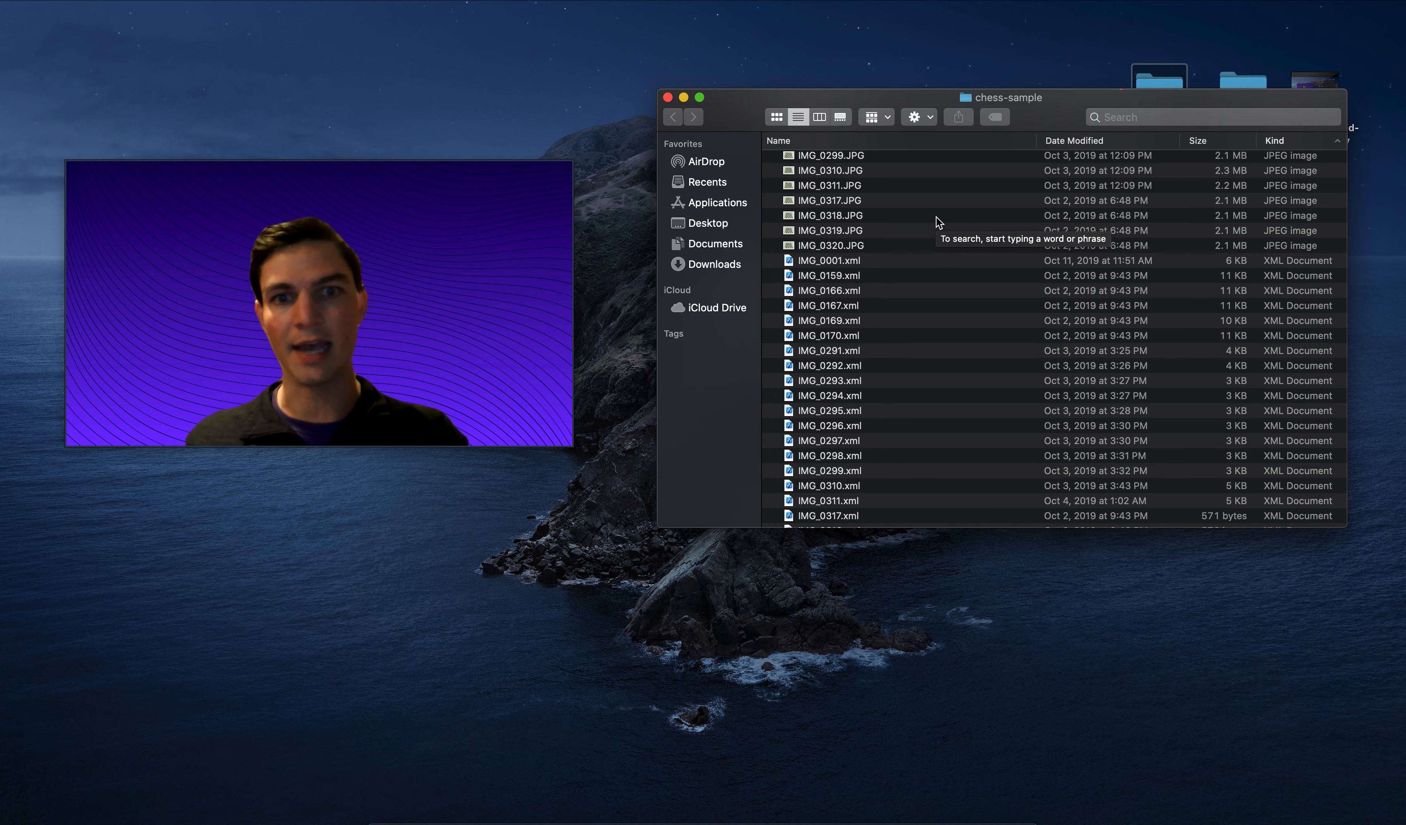
left_click(828, 245)
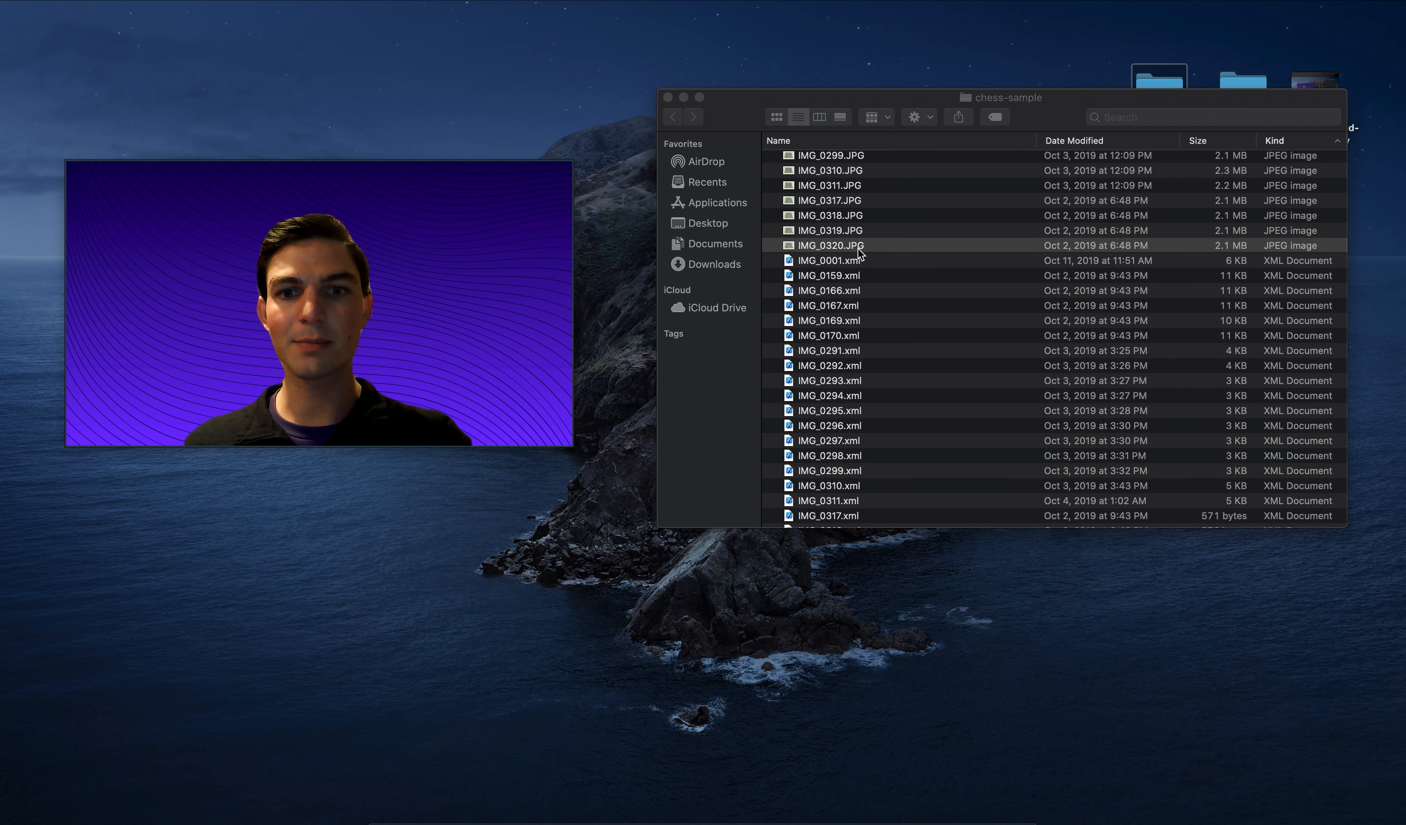
- Open IMG_0320.JPG in Preview, showing the single black rook on the board
double_click(829, 245)
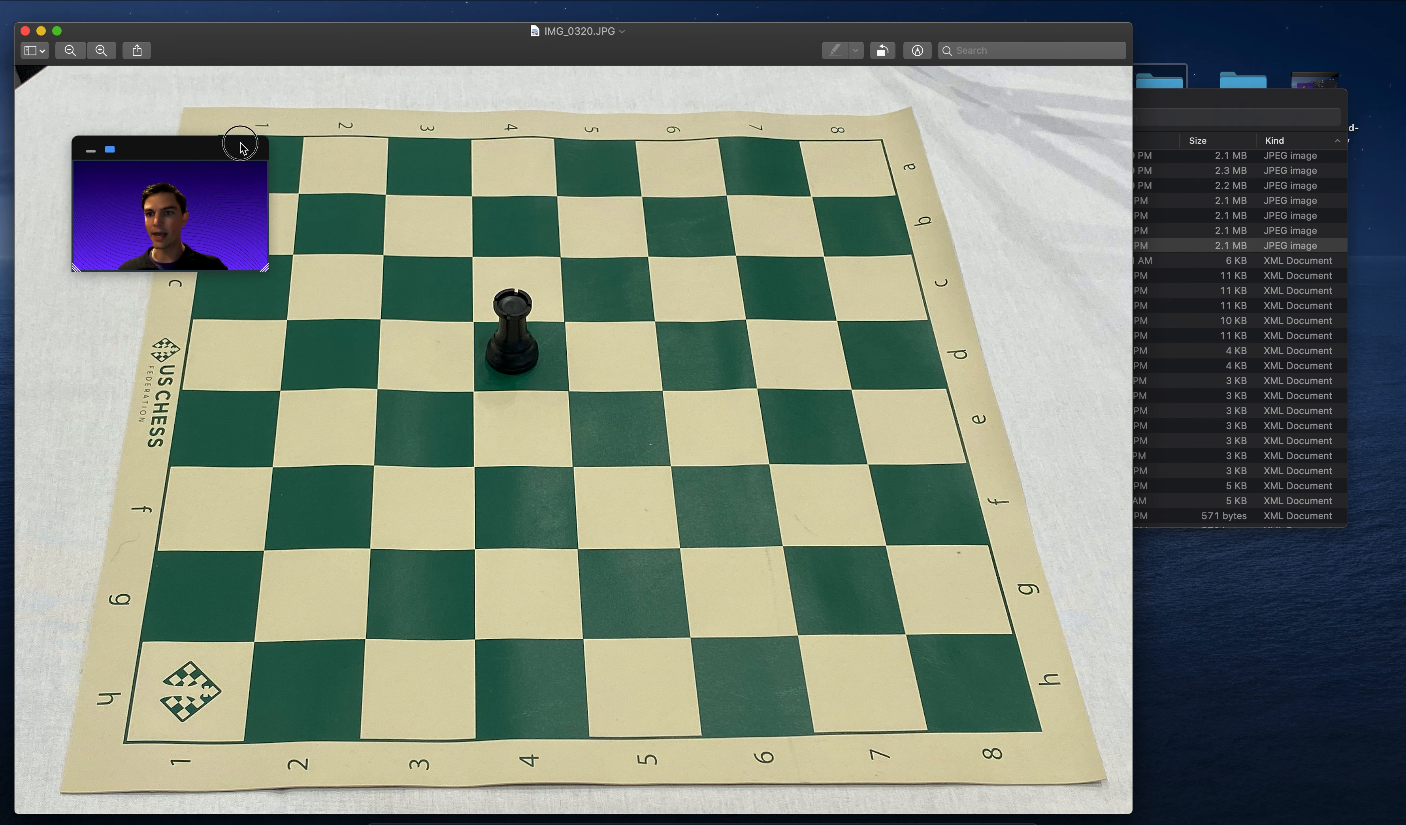
left_click_drag(240, 146, 1242, 545)
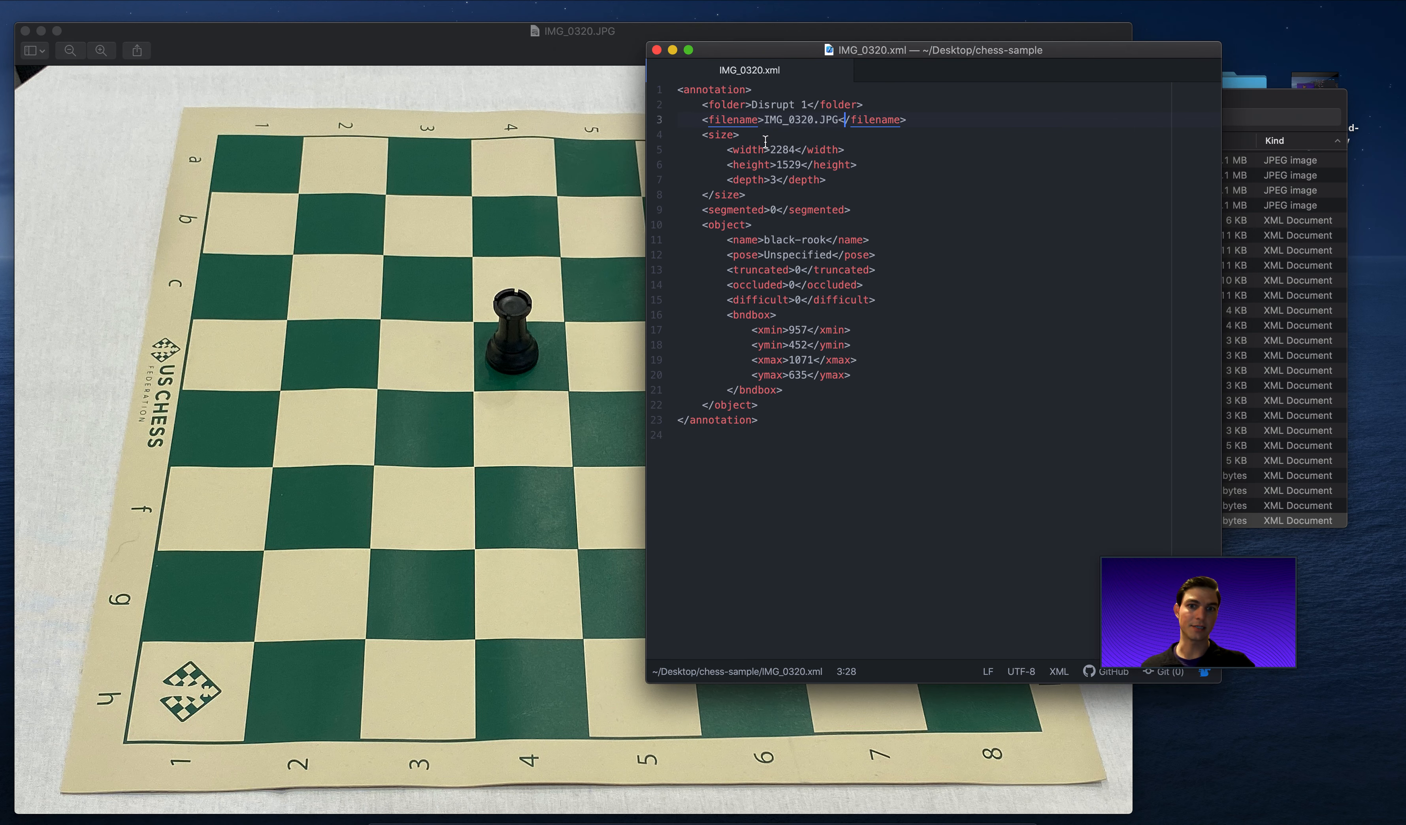
- Point out the IMG_0320.JPG filename inside the XML annotation in Atom
left_click(718, 135)
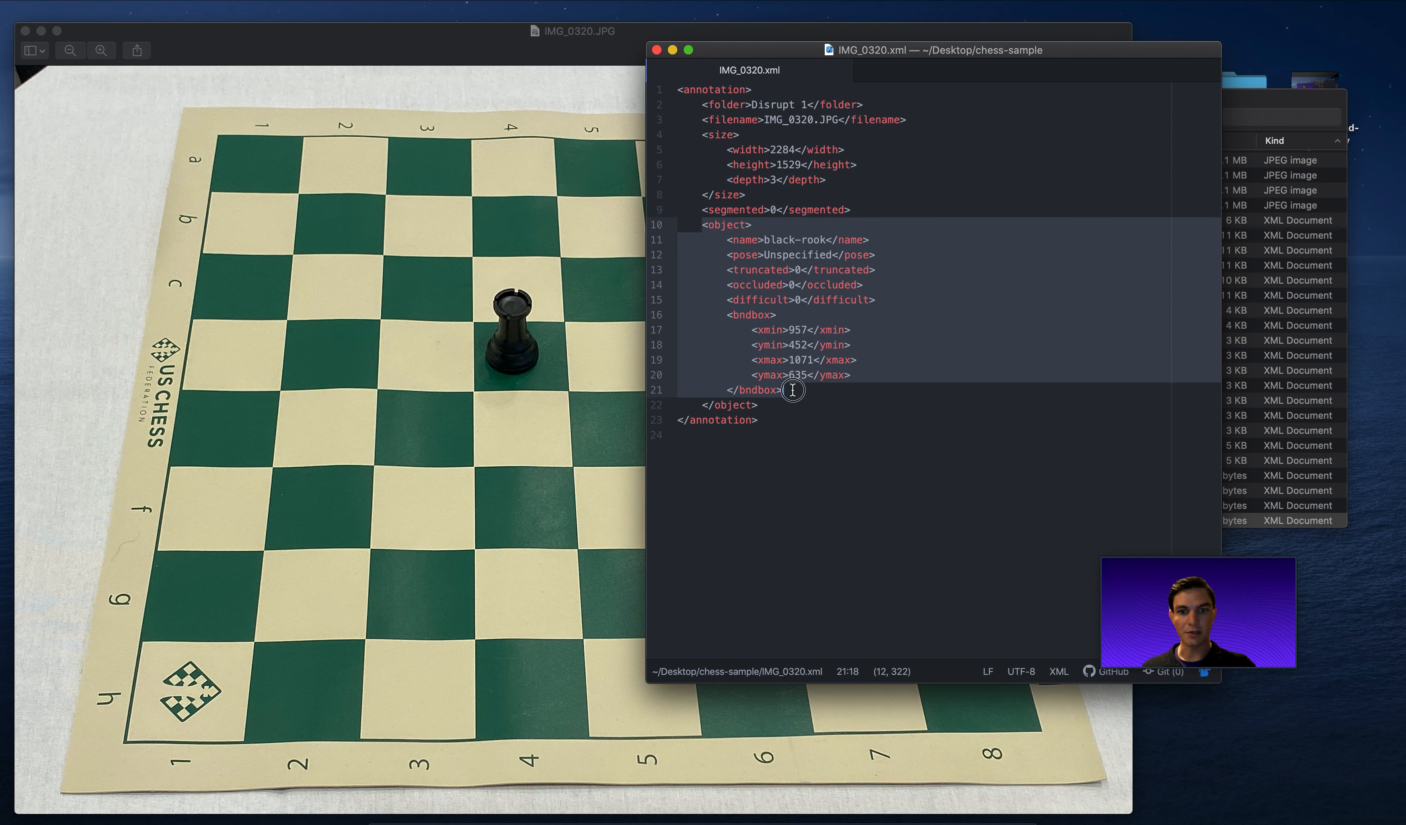
left_click(798, 404)
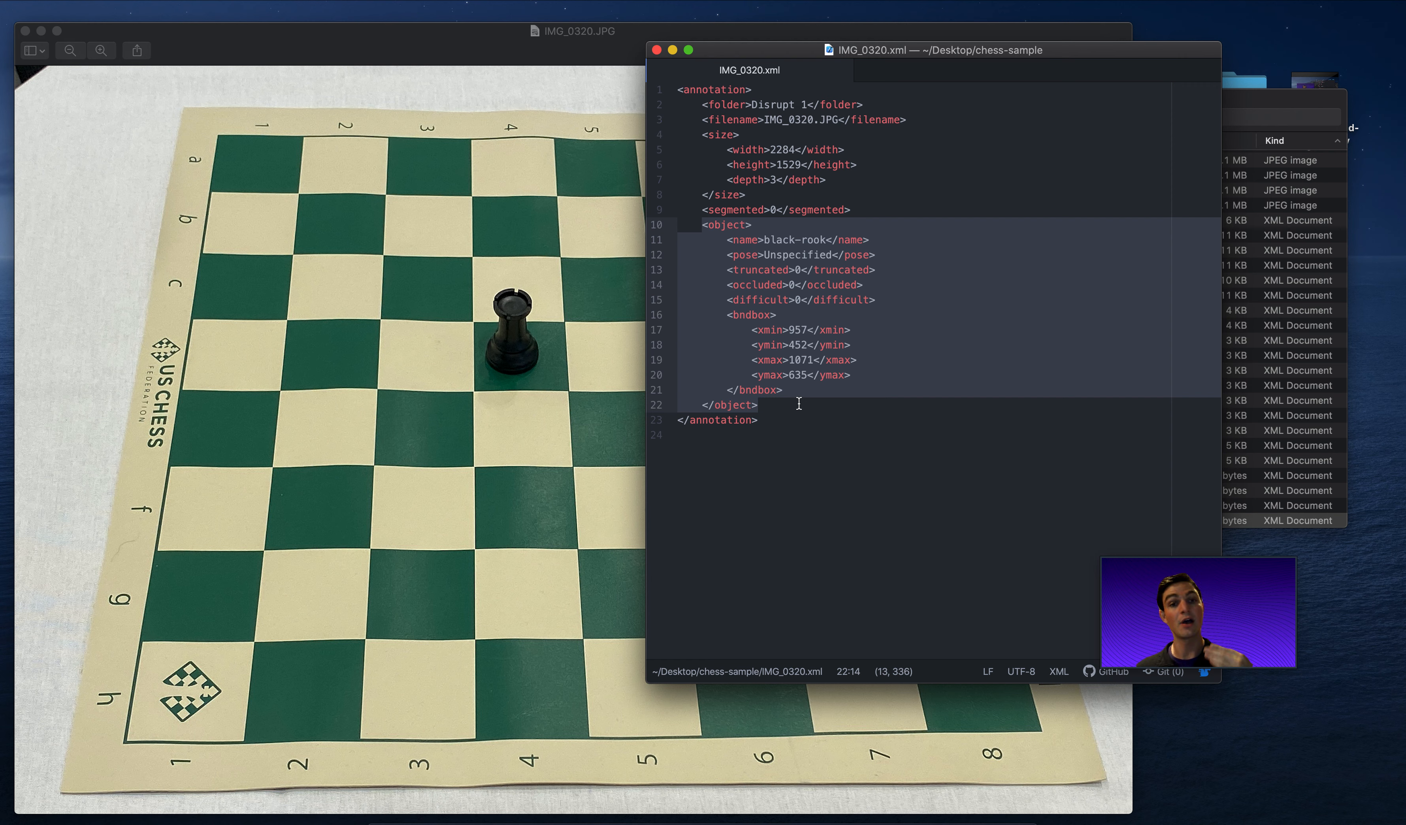
left_click(775, 315)
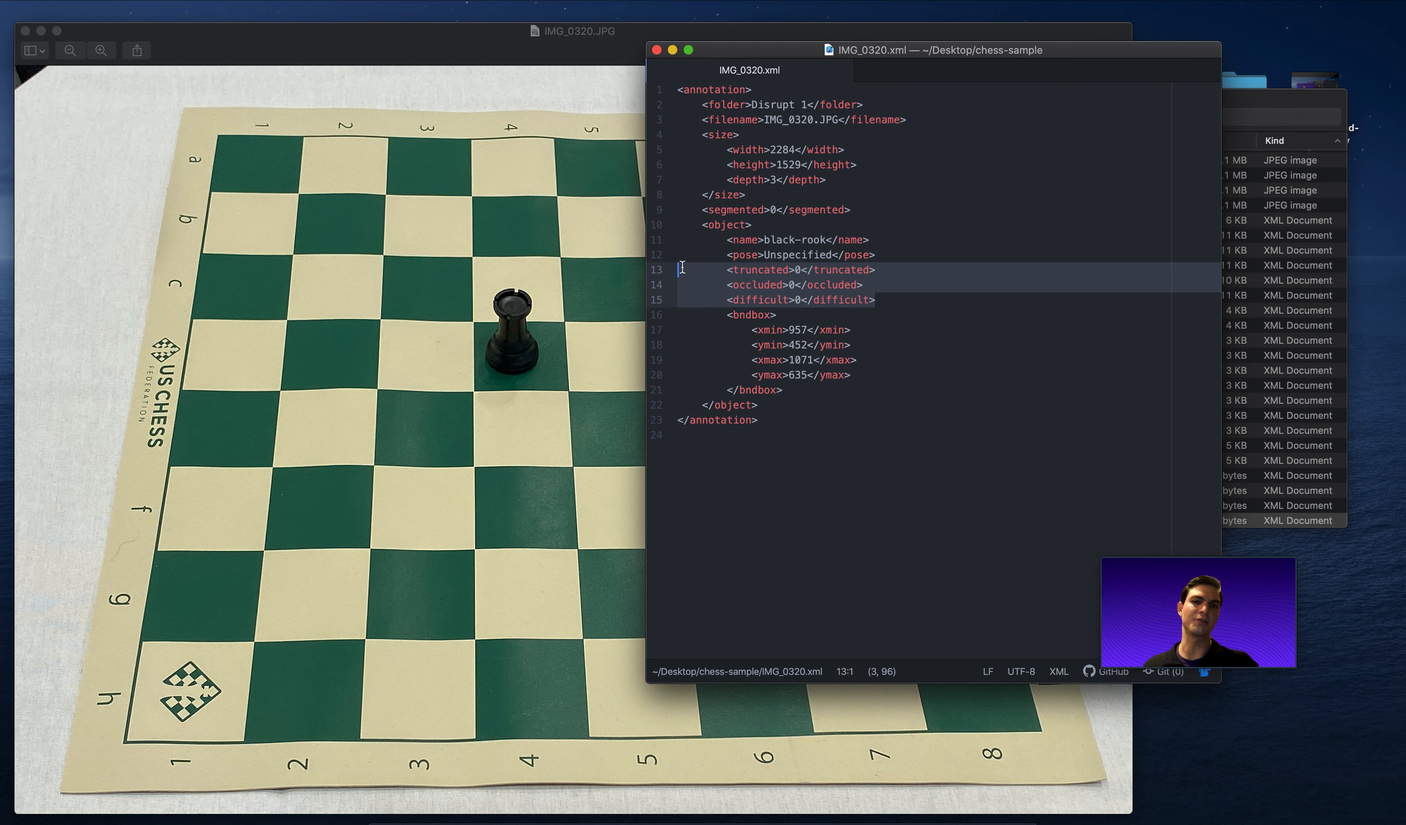
left_click(725, 360)
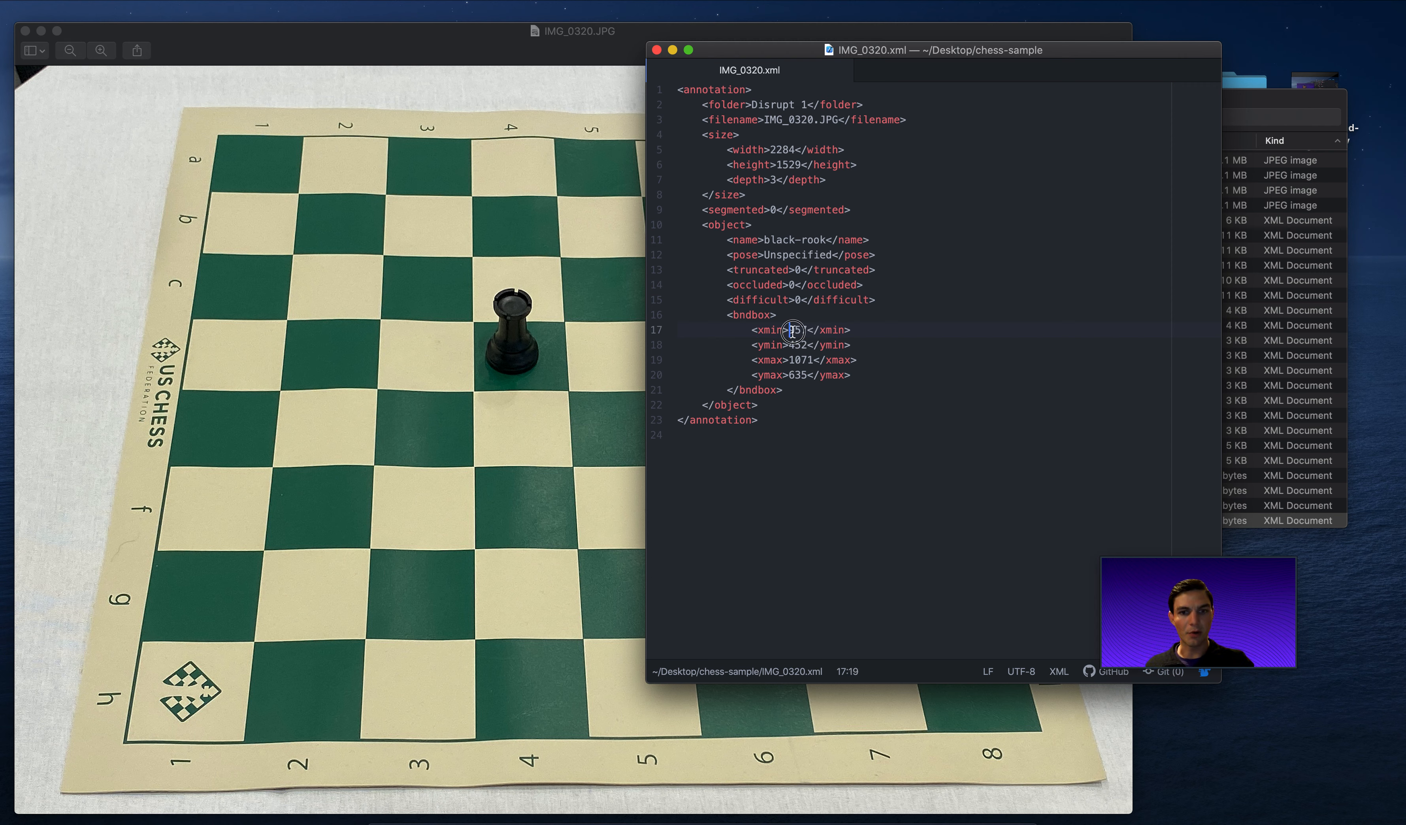
- Relate the rook's xmin value in IMG_0320.xml to its position in the photo
type("957")
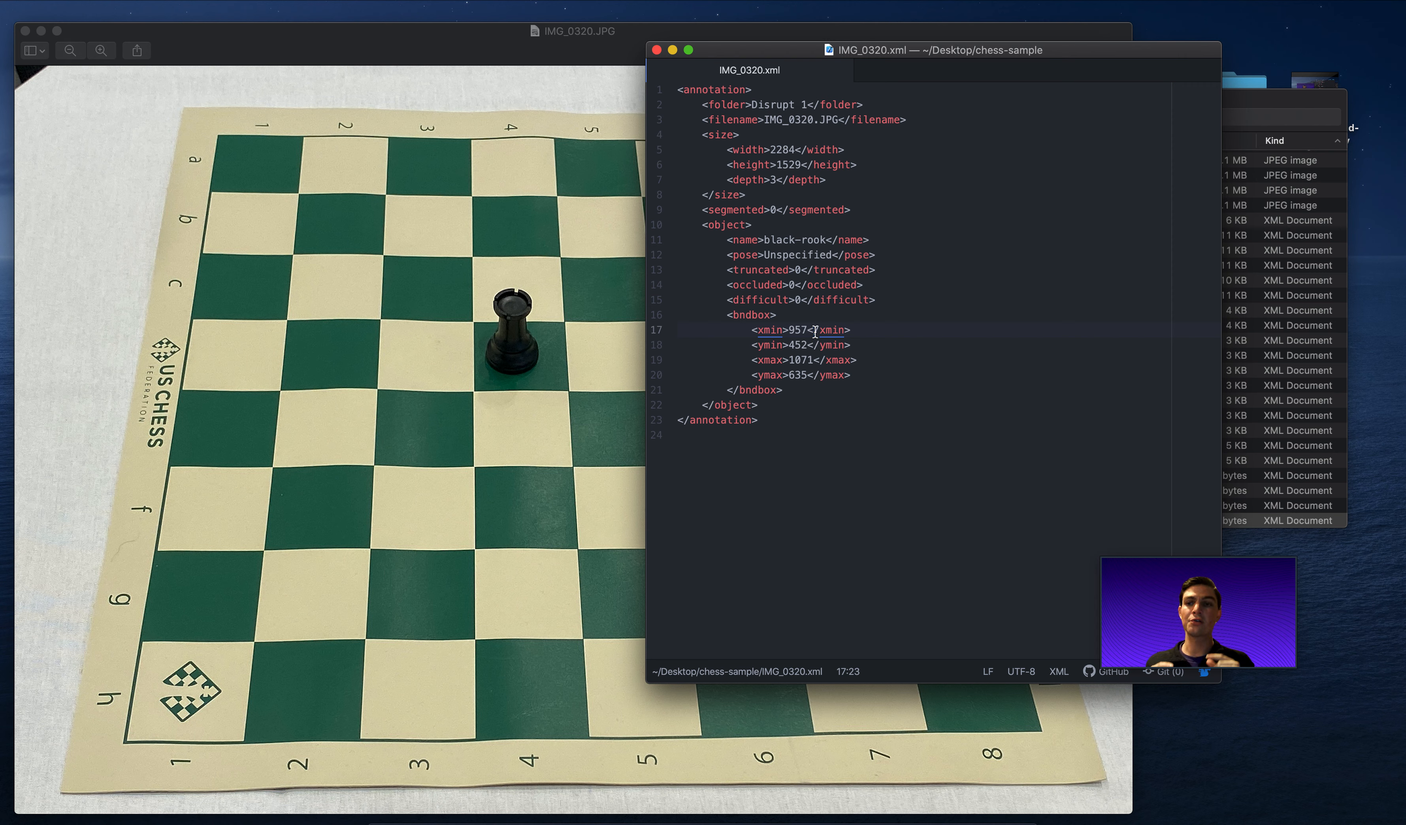
mouse_move(480, 298)
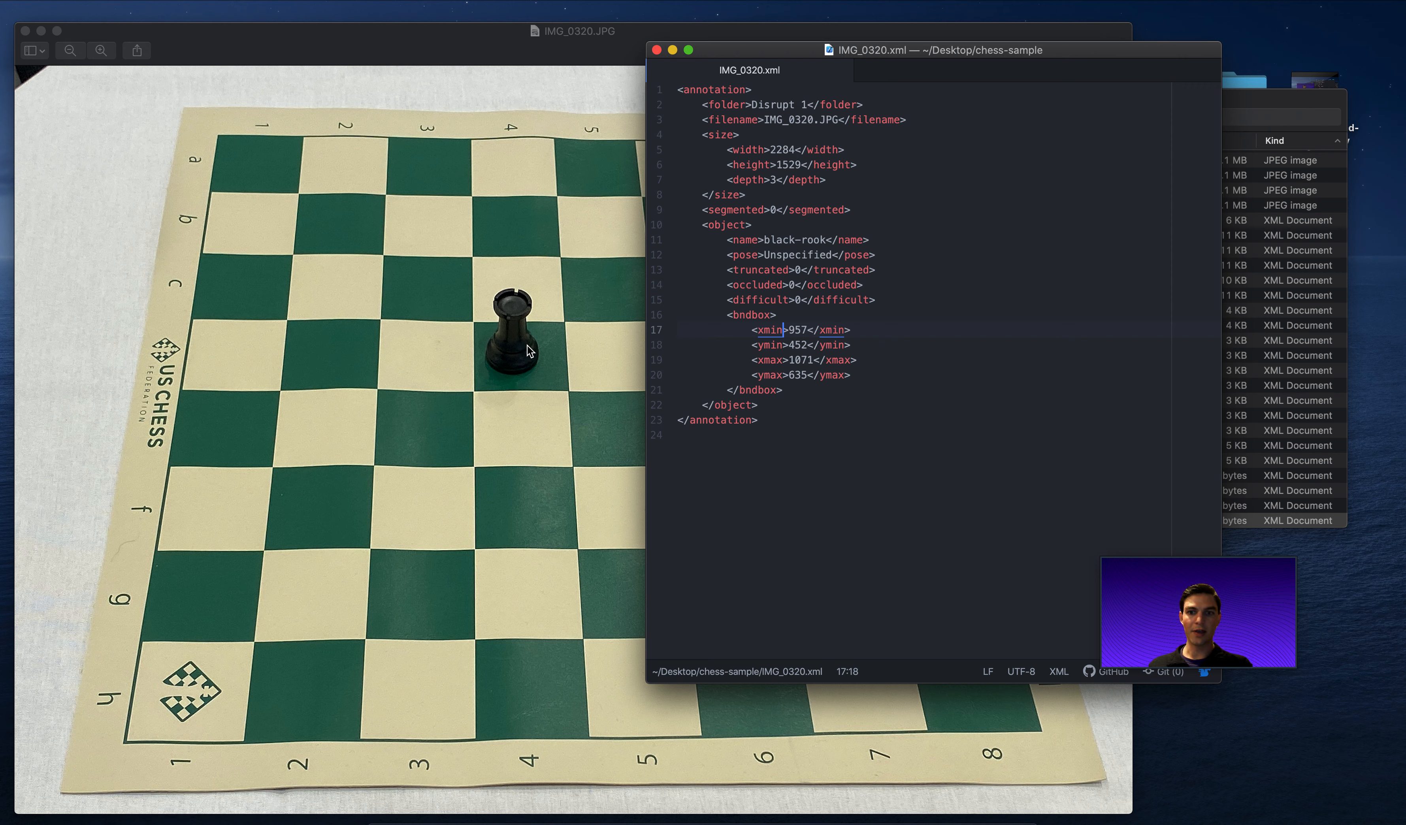
mouse_move(556, 379)
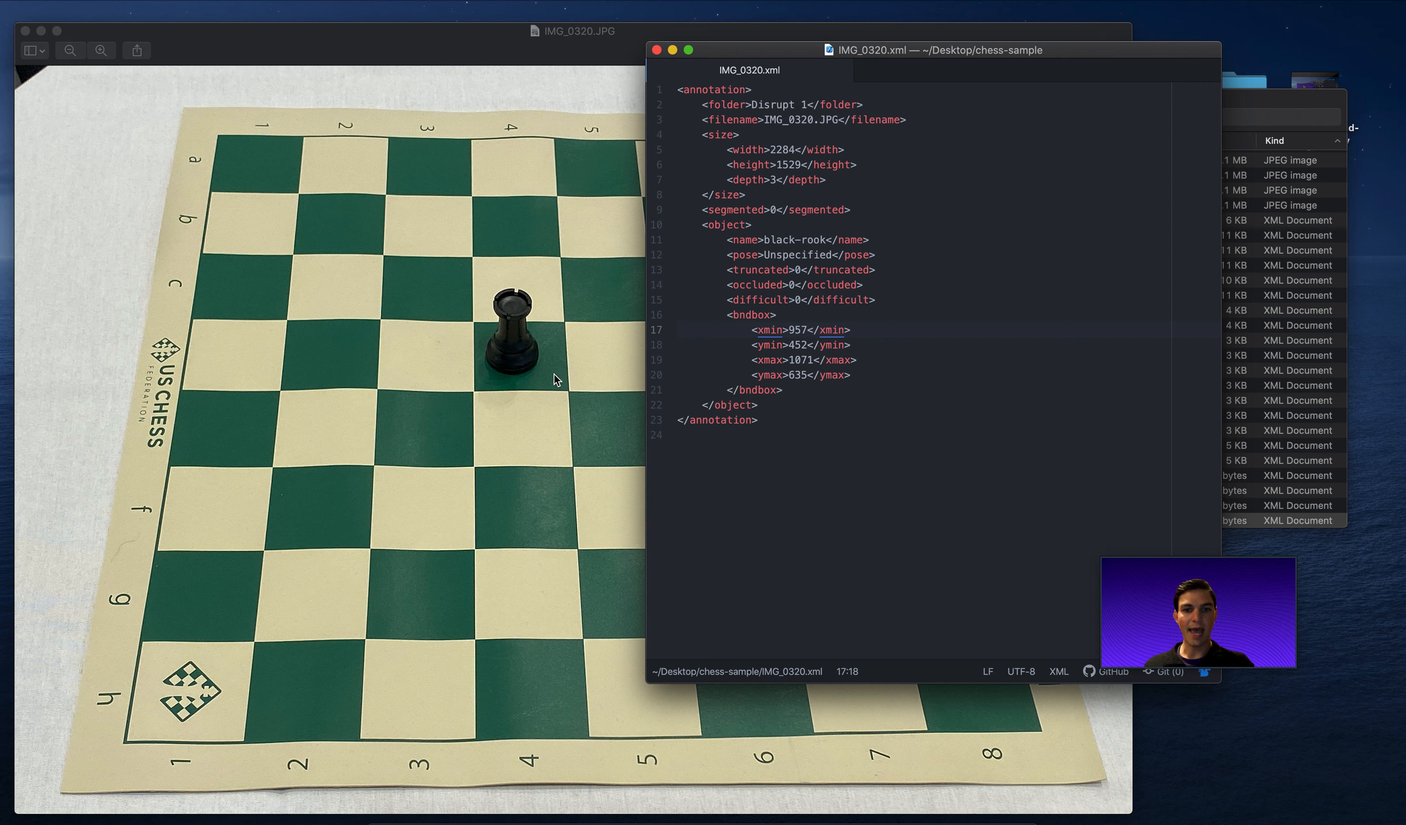
left_click(783, 328)
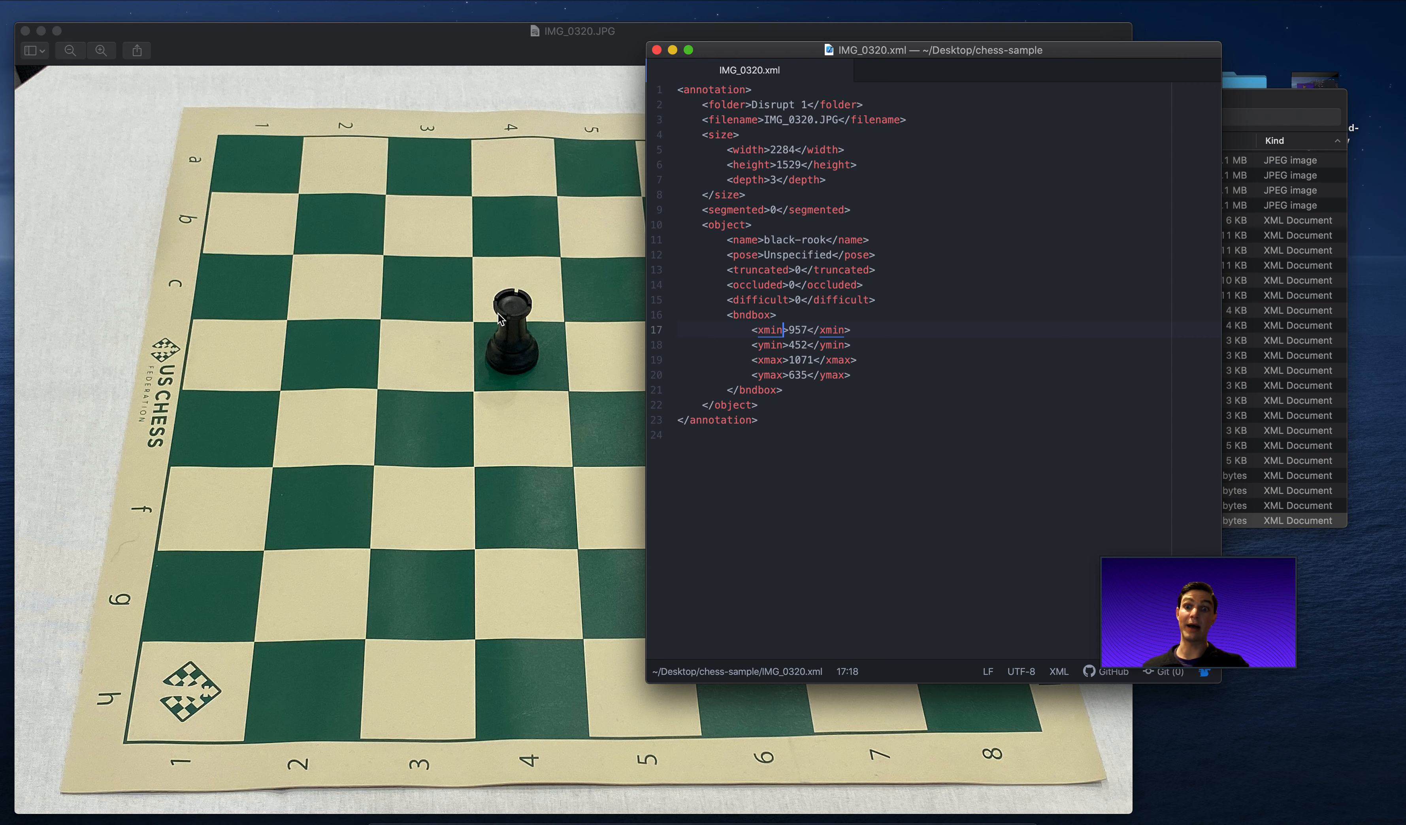
mouse_move(500, 324)
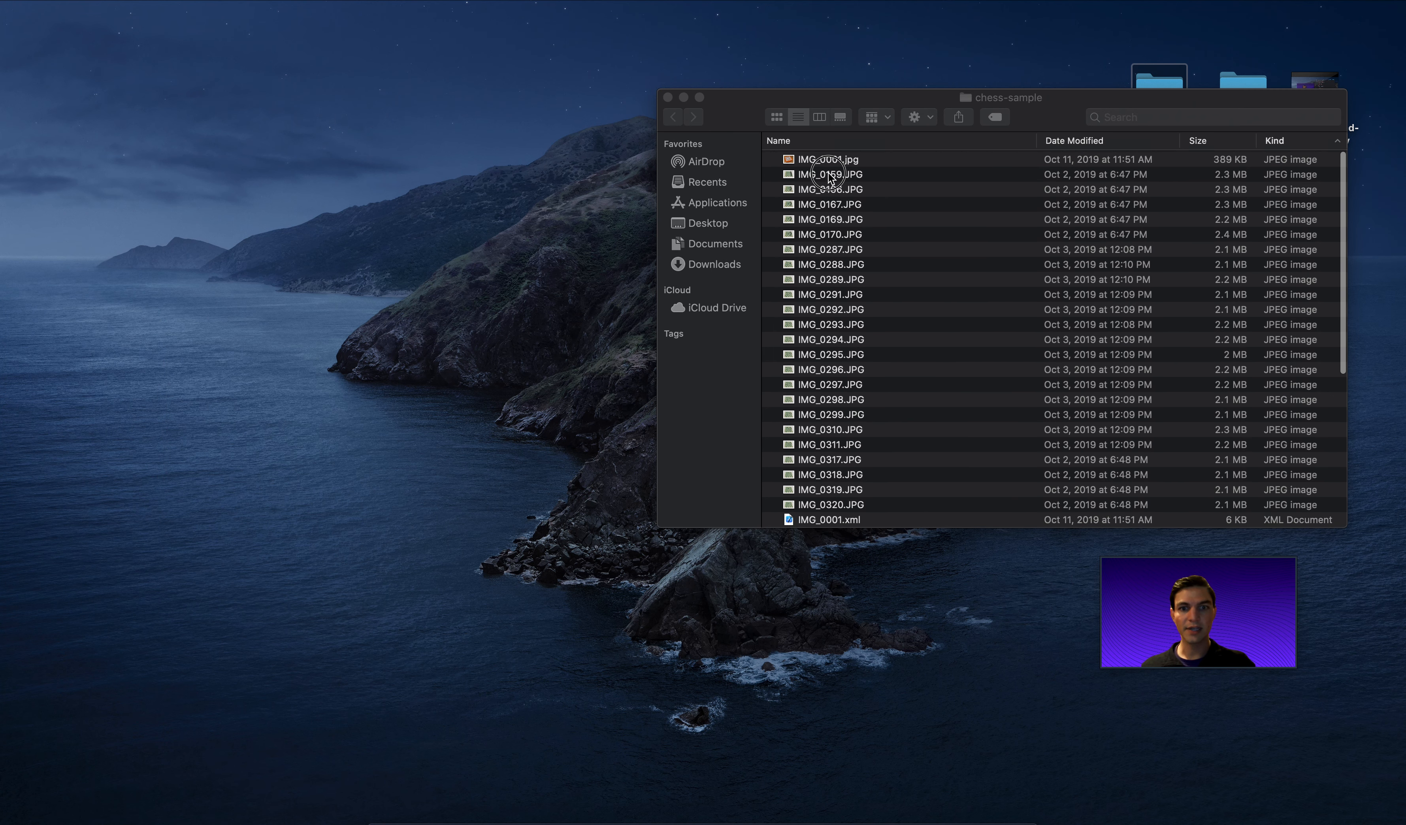
left_click(828, 174)
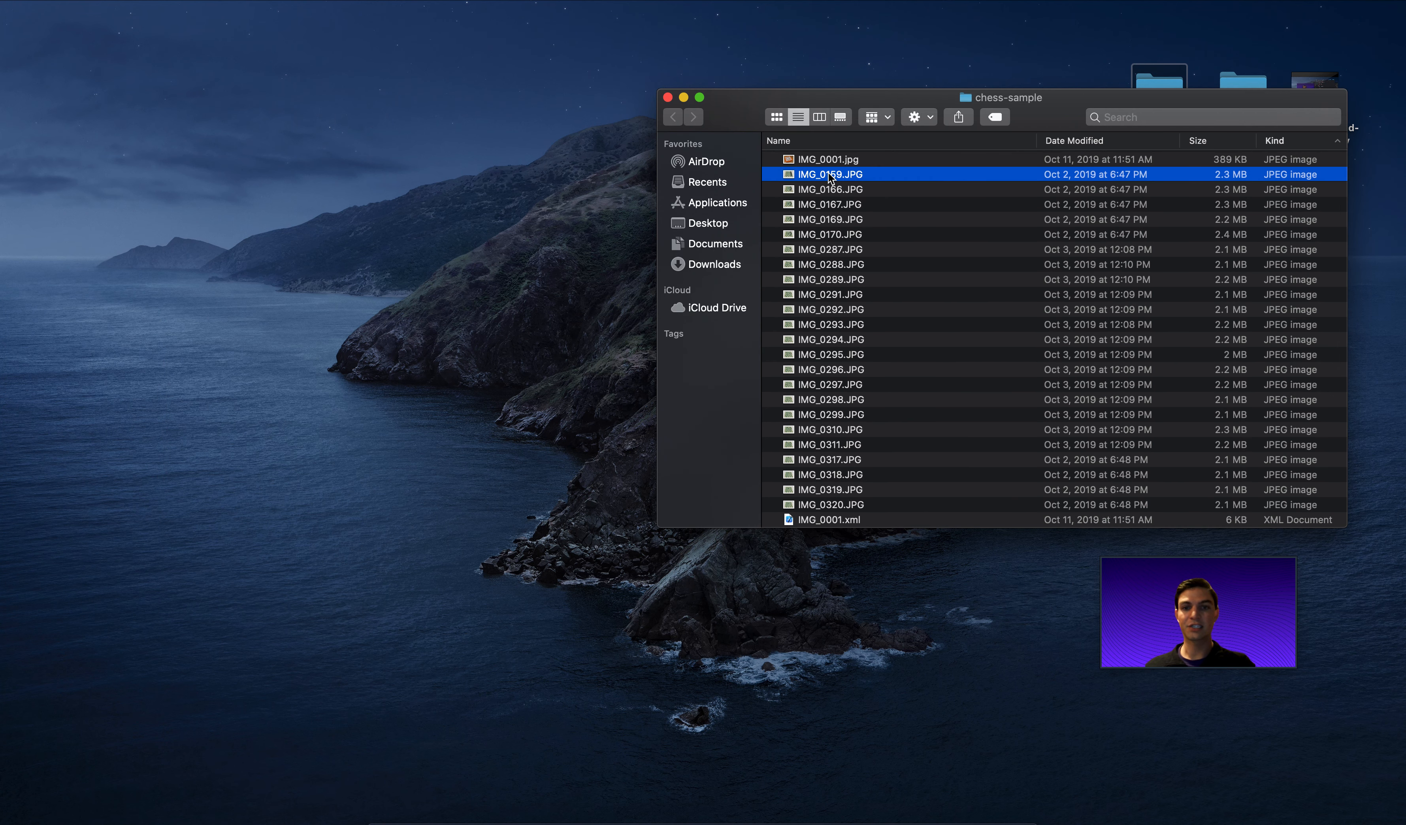
double_click(828, 174)
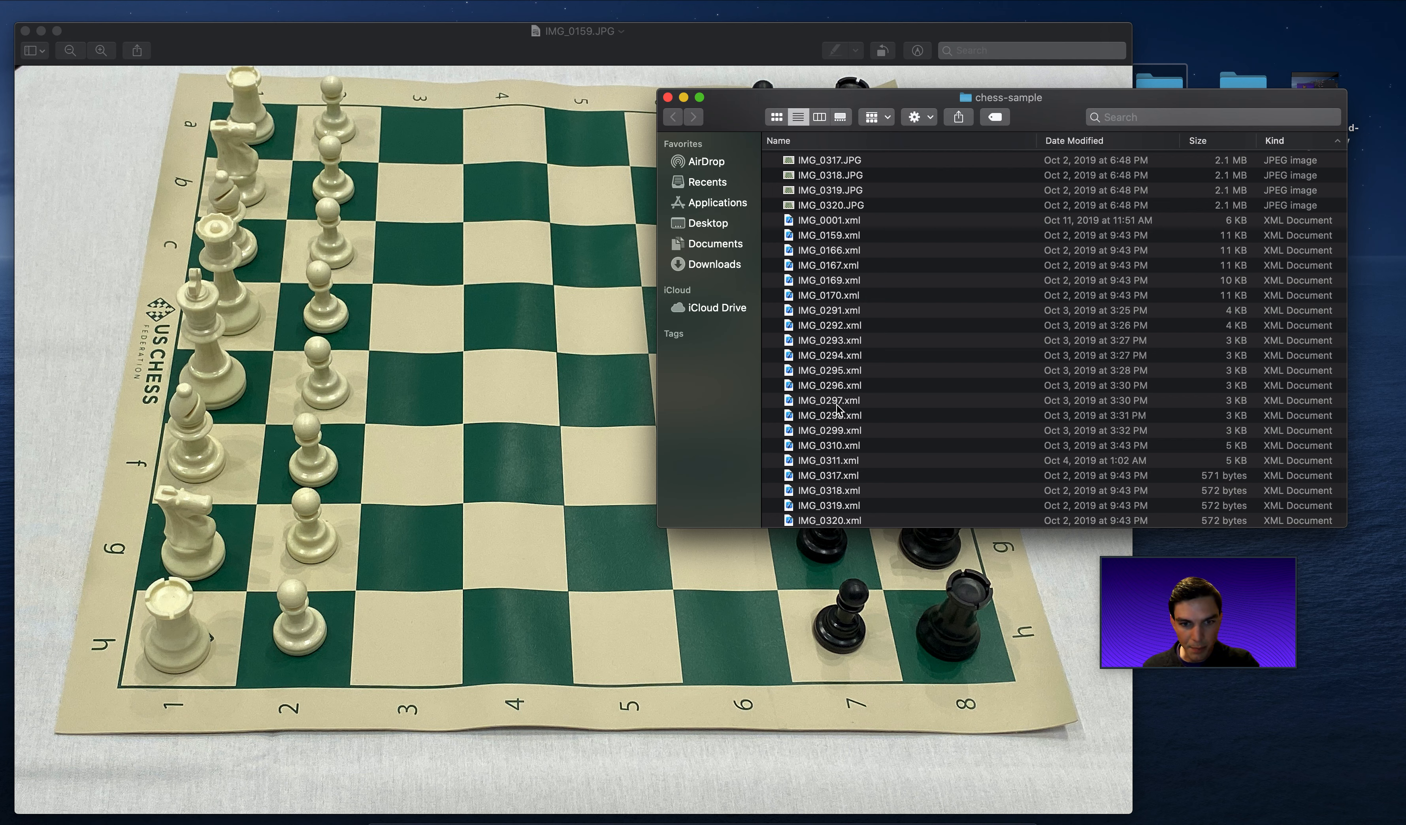
left_click(827, 235)
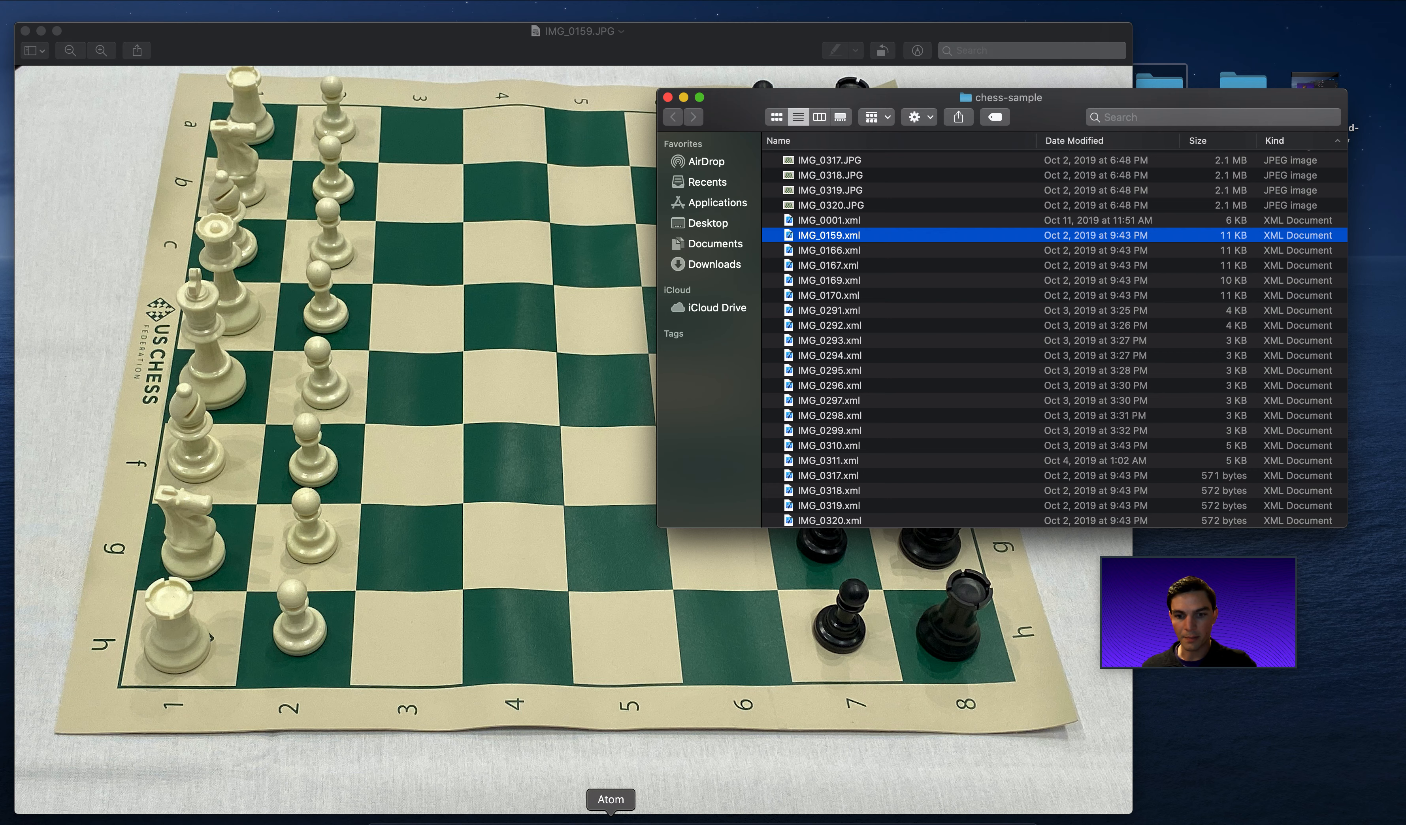
left_click(610, 799)
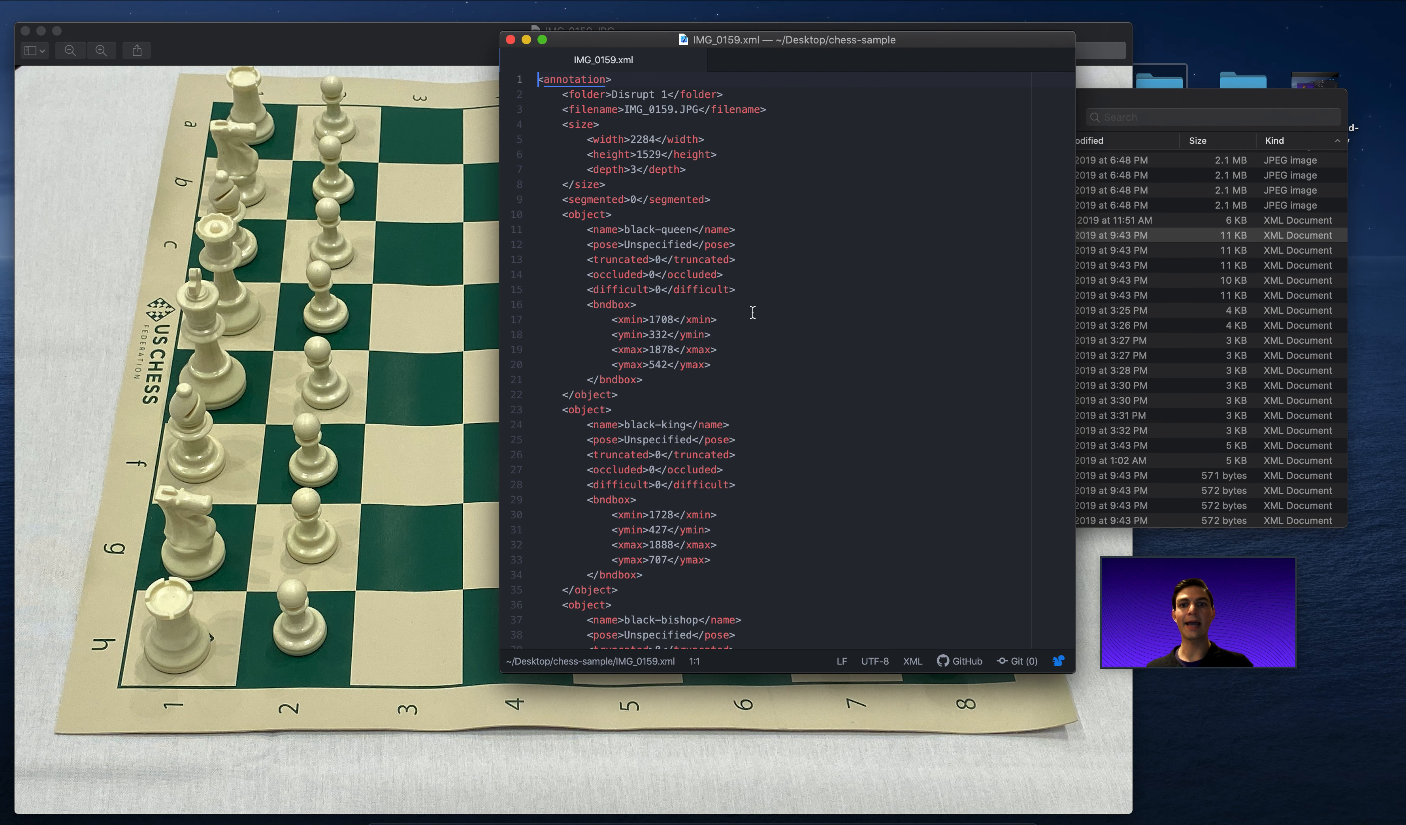
scroll("down", 3)
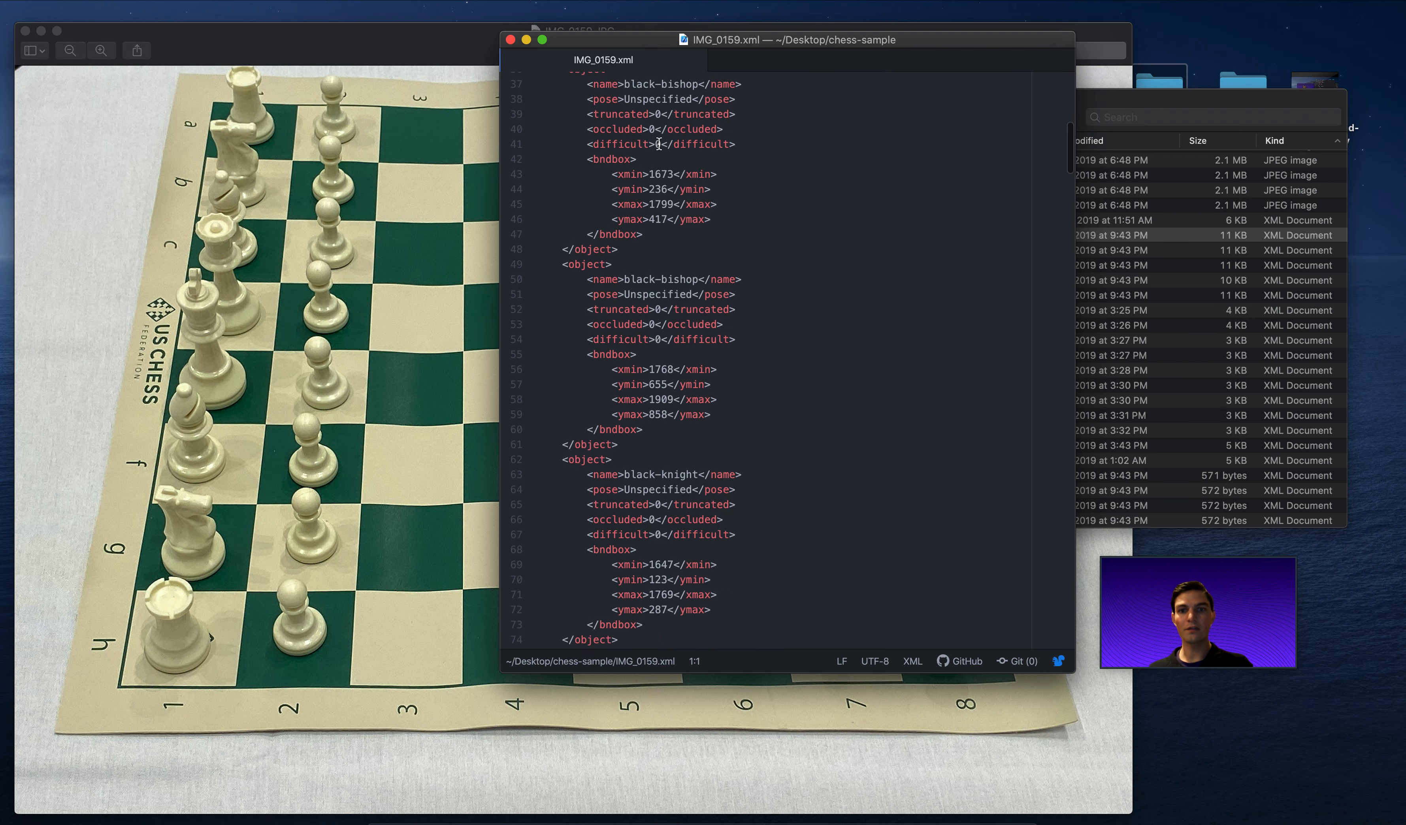
scroll("down", 3)
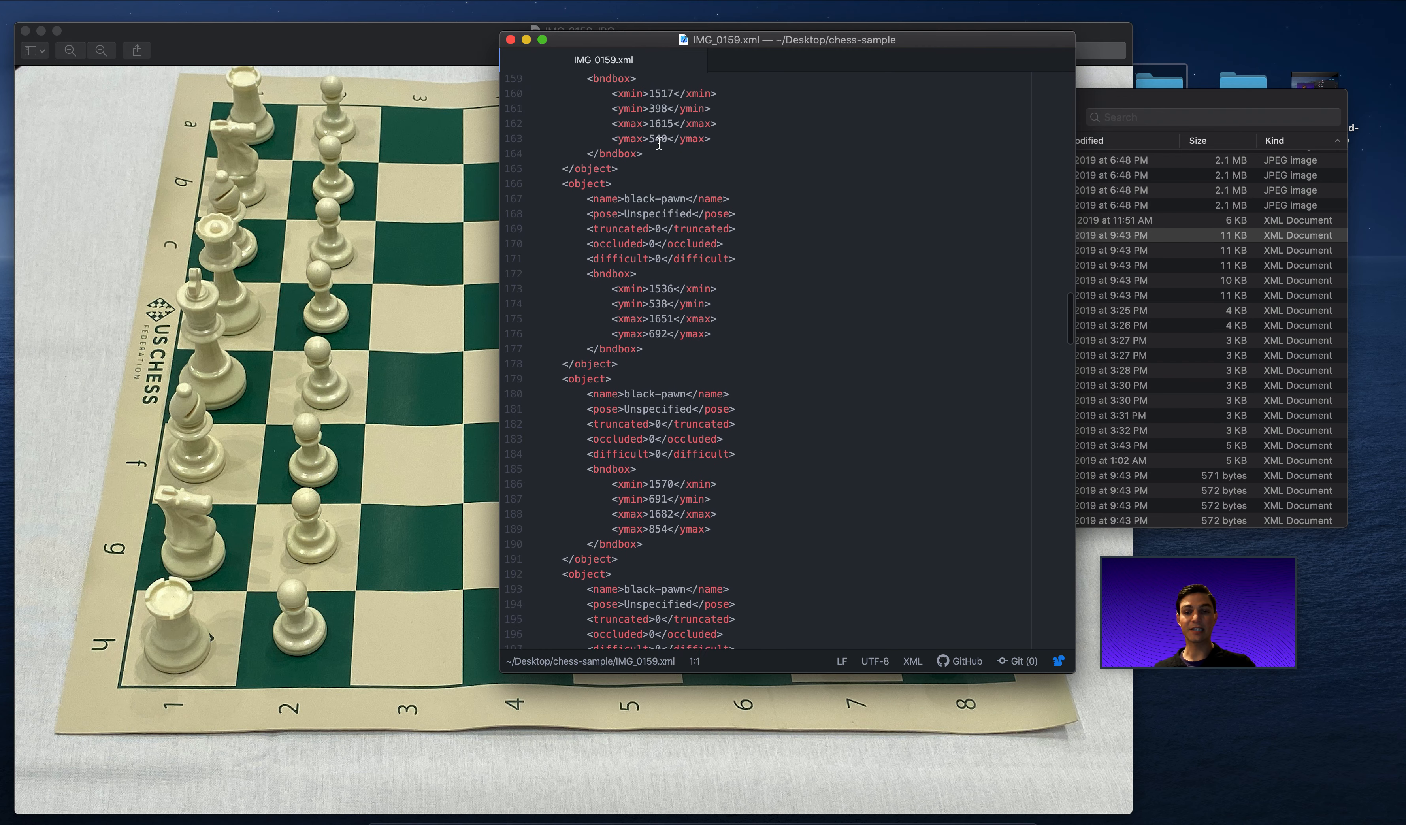
scroll("down", 3)
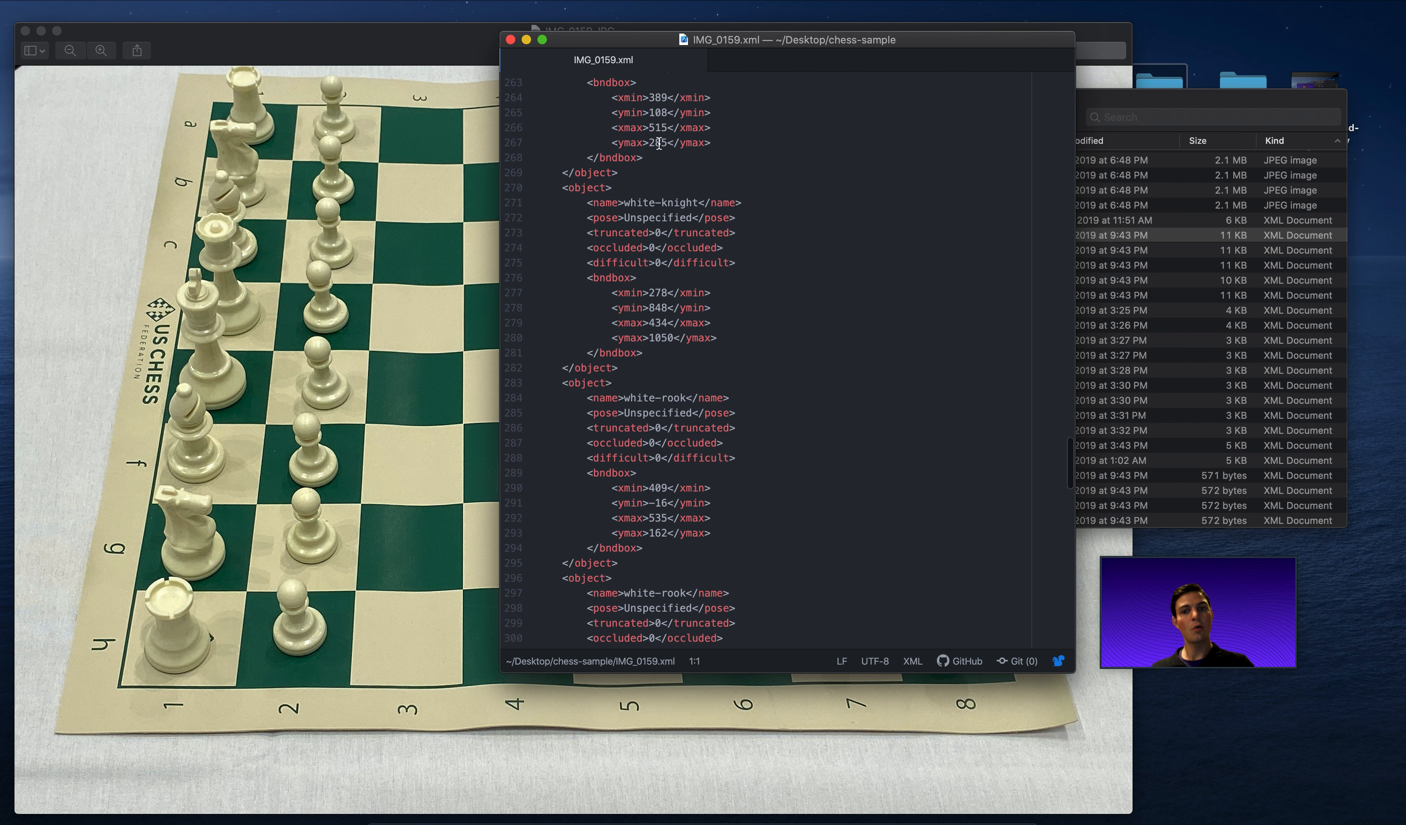
scroll("down", 3)
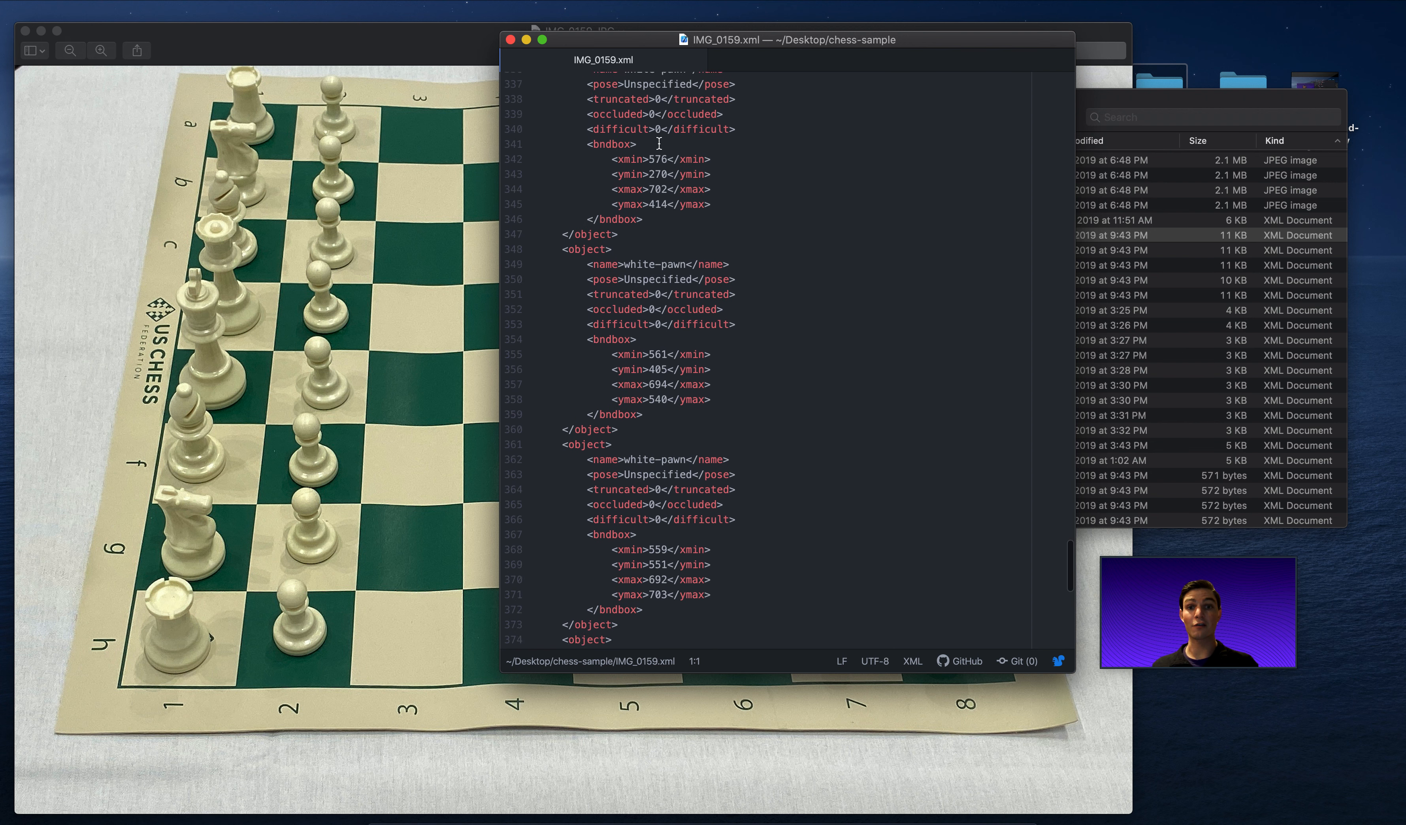
scroll("down", 3)
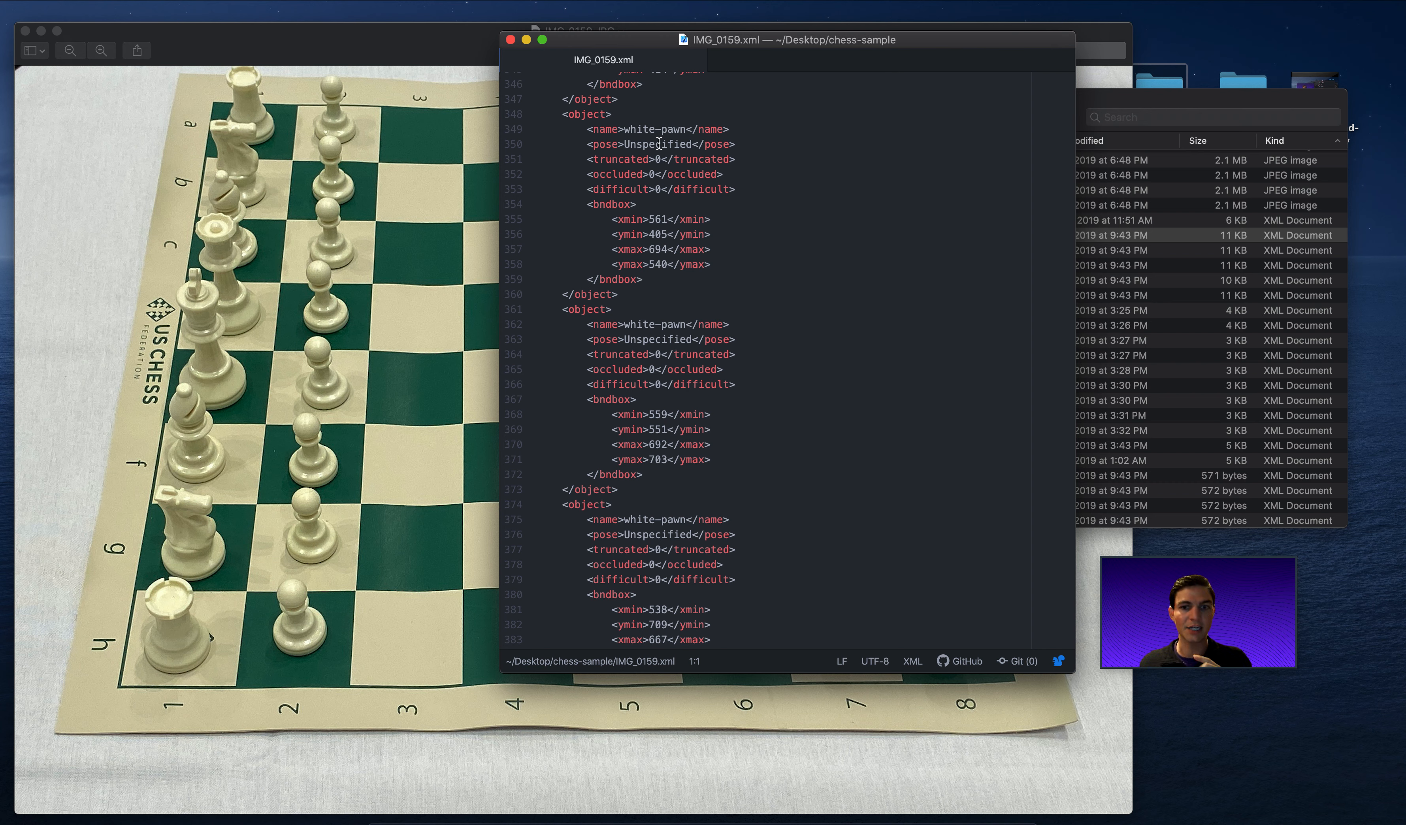
mouse_move(295, 174)
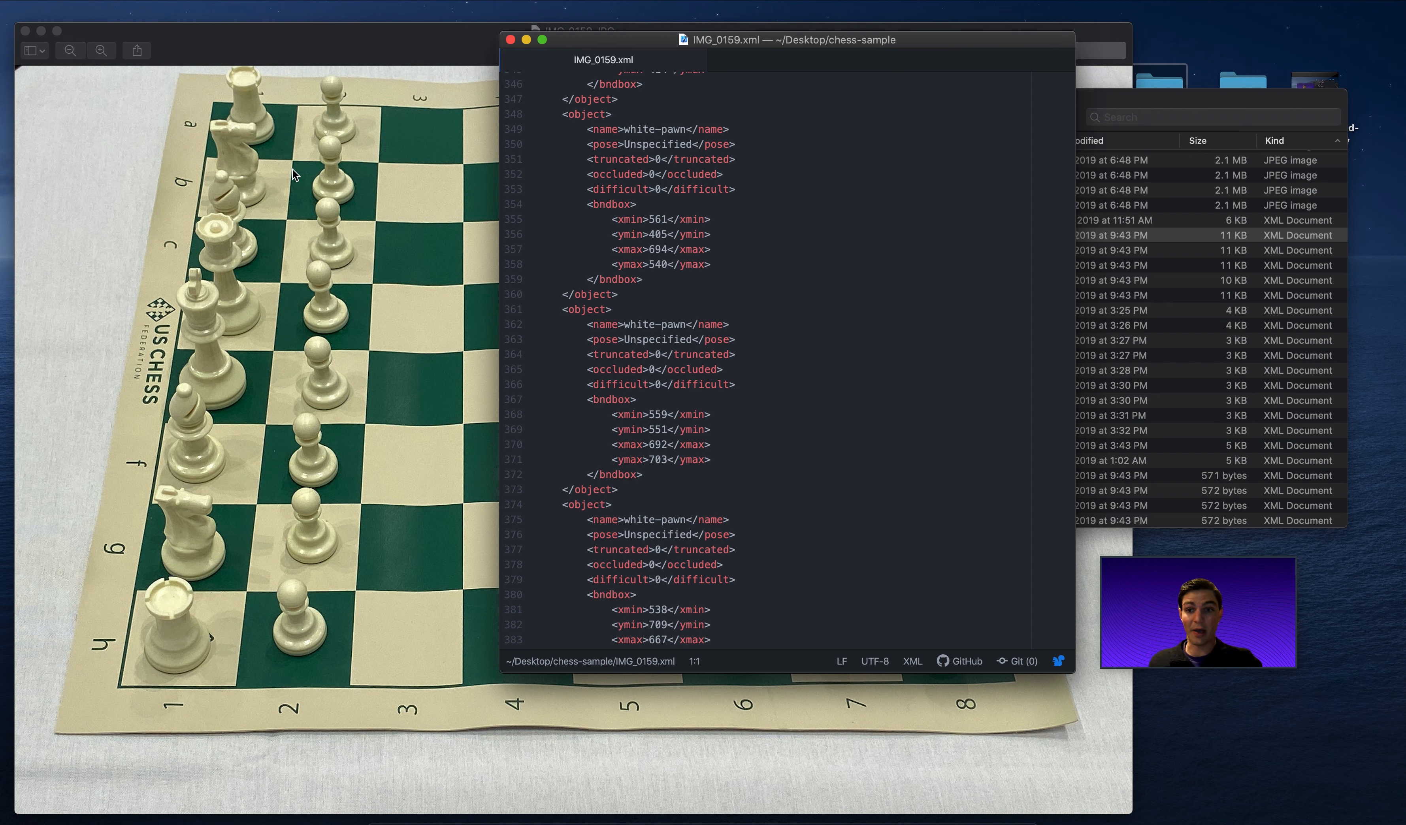
mouse_move(340, 410)
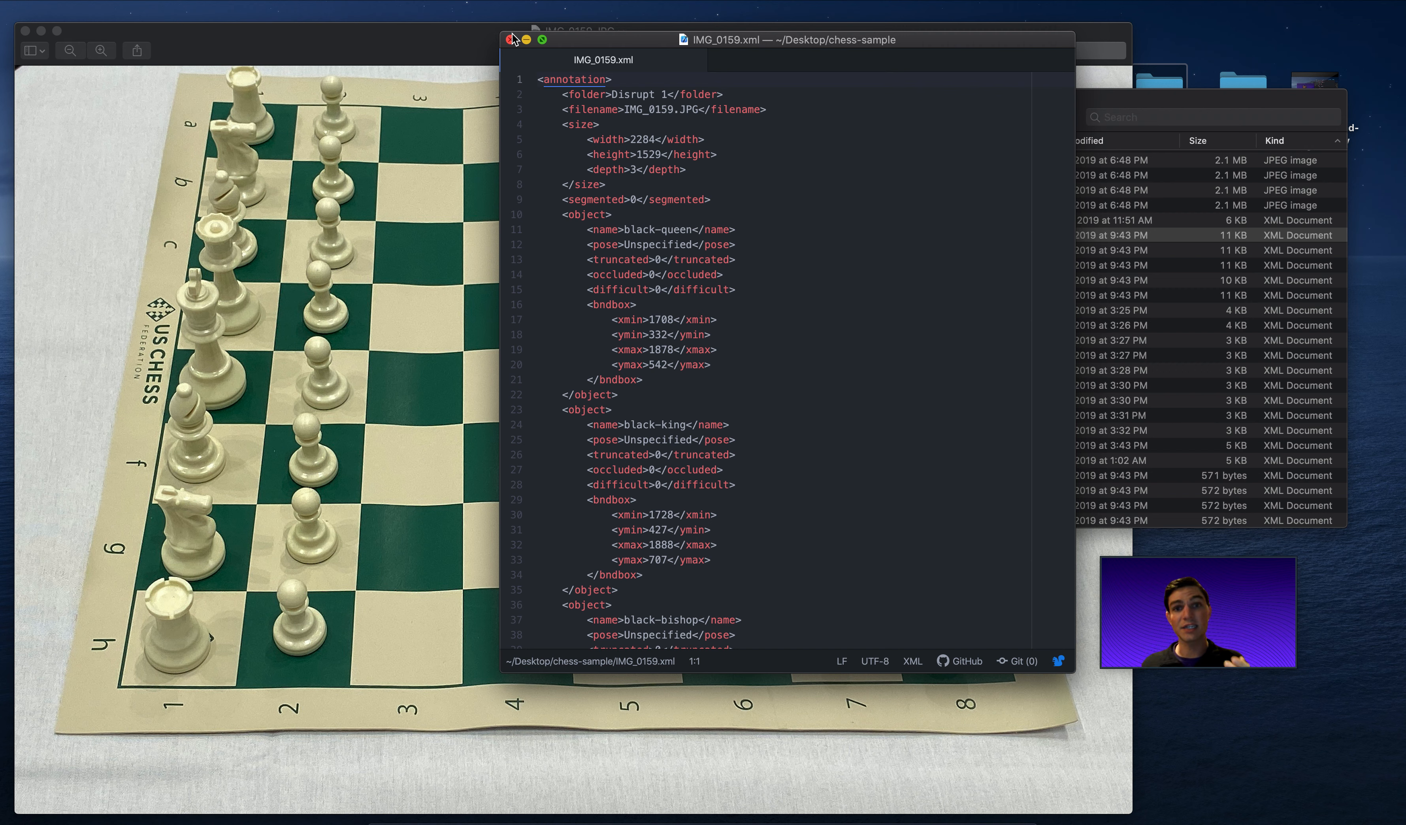
- Close Atom and navigate from the Pascal VOC XML page to Roboflow's annotation formats overview
left_click(538, 80)
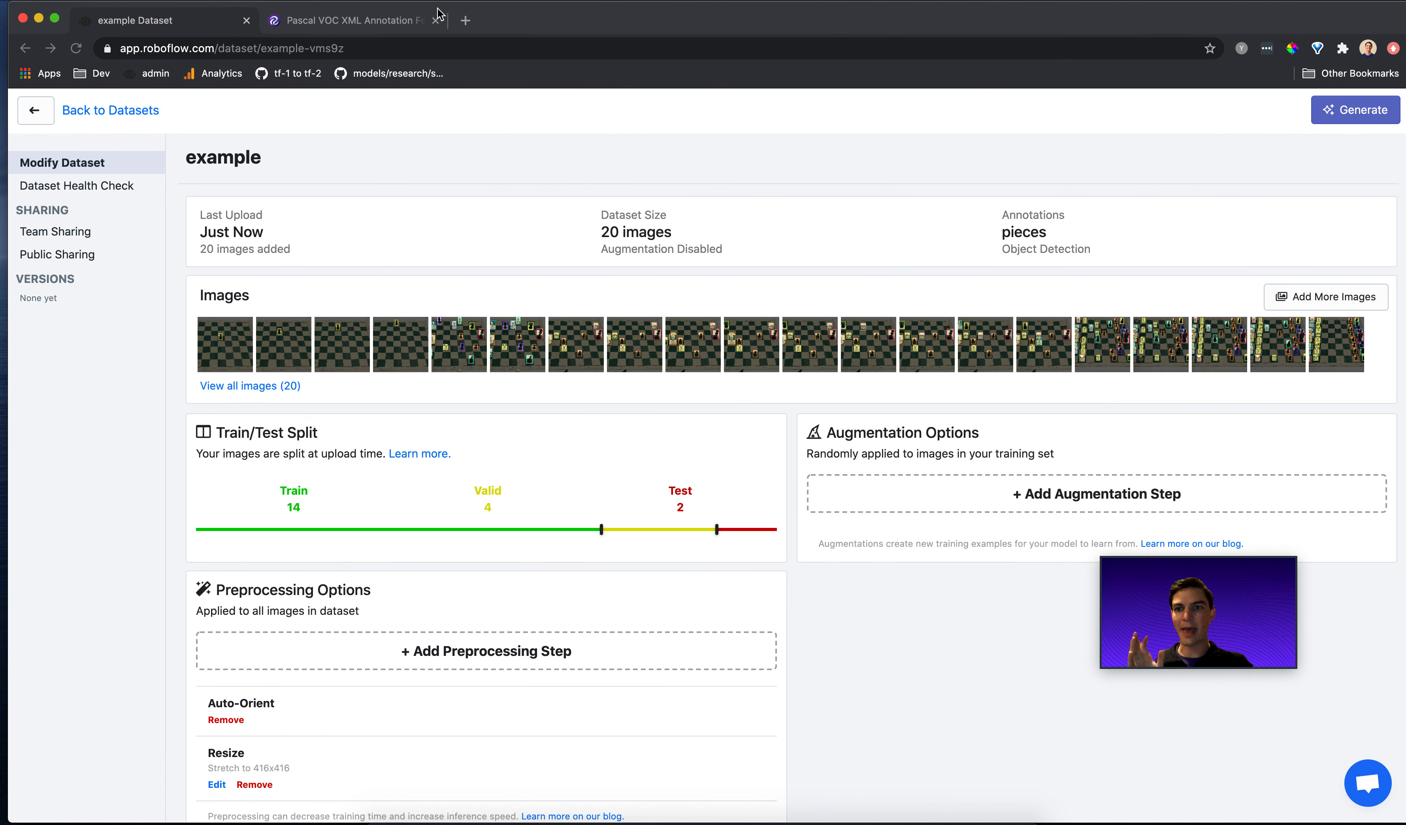
left_click(350, 20)
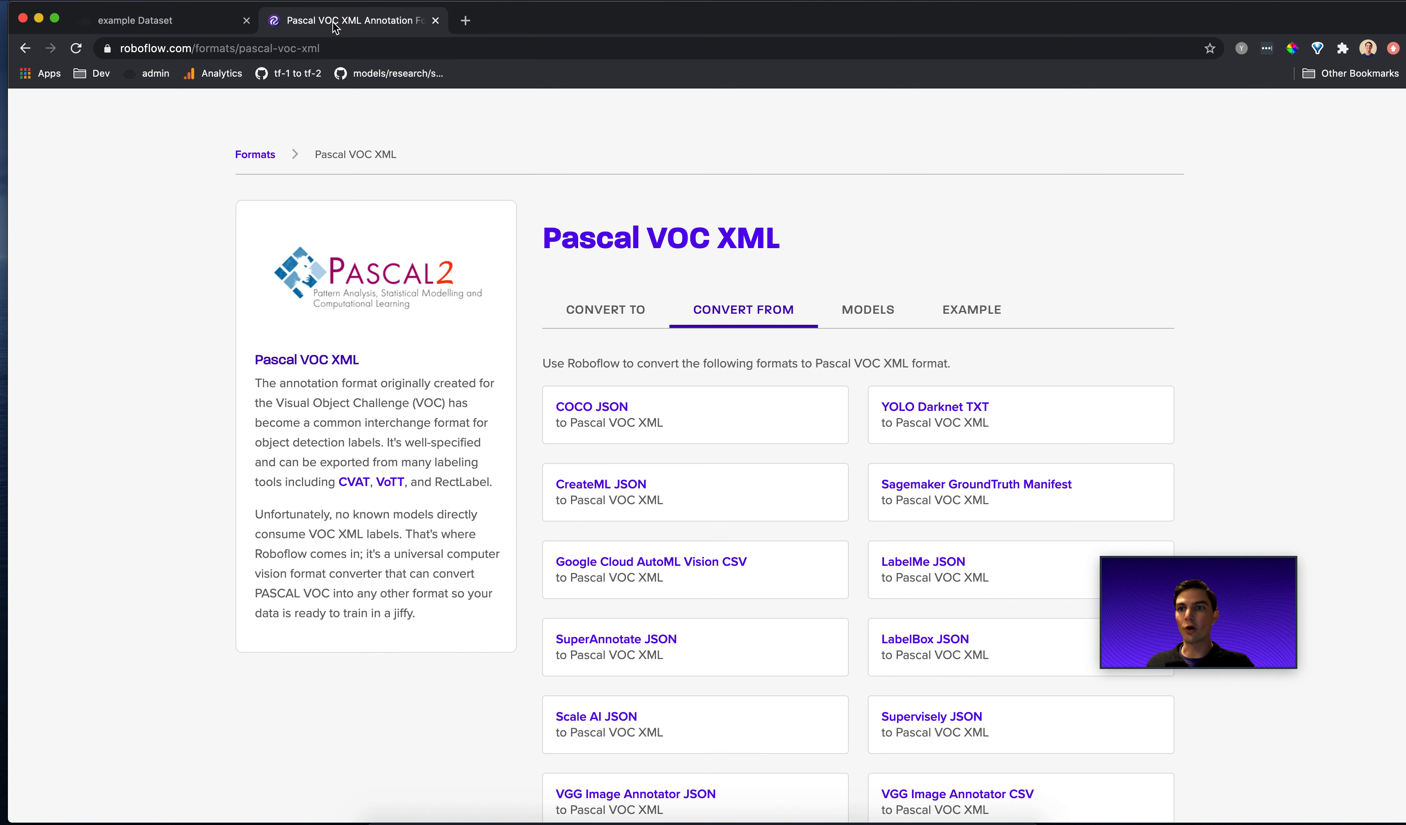
left_click(220, 48)
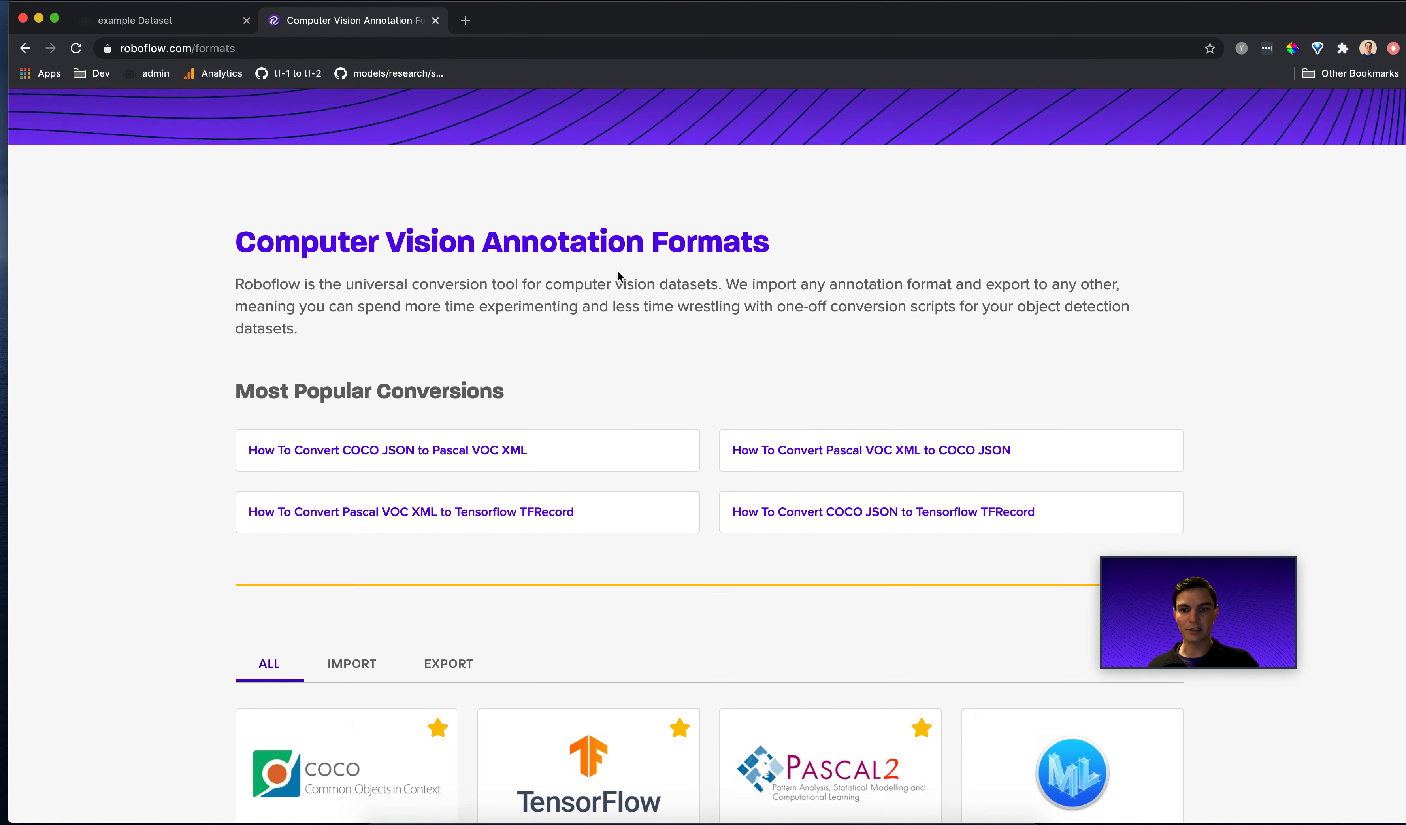
- Scroll through the Pascal VOC XML example, then show the formats it converts to
scroll("down", 3)
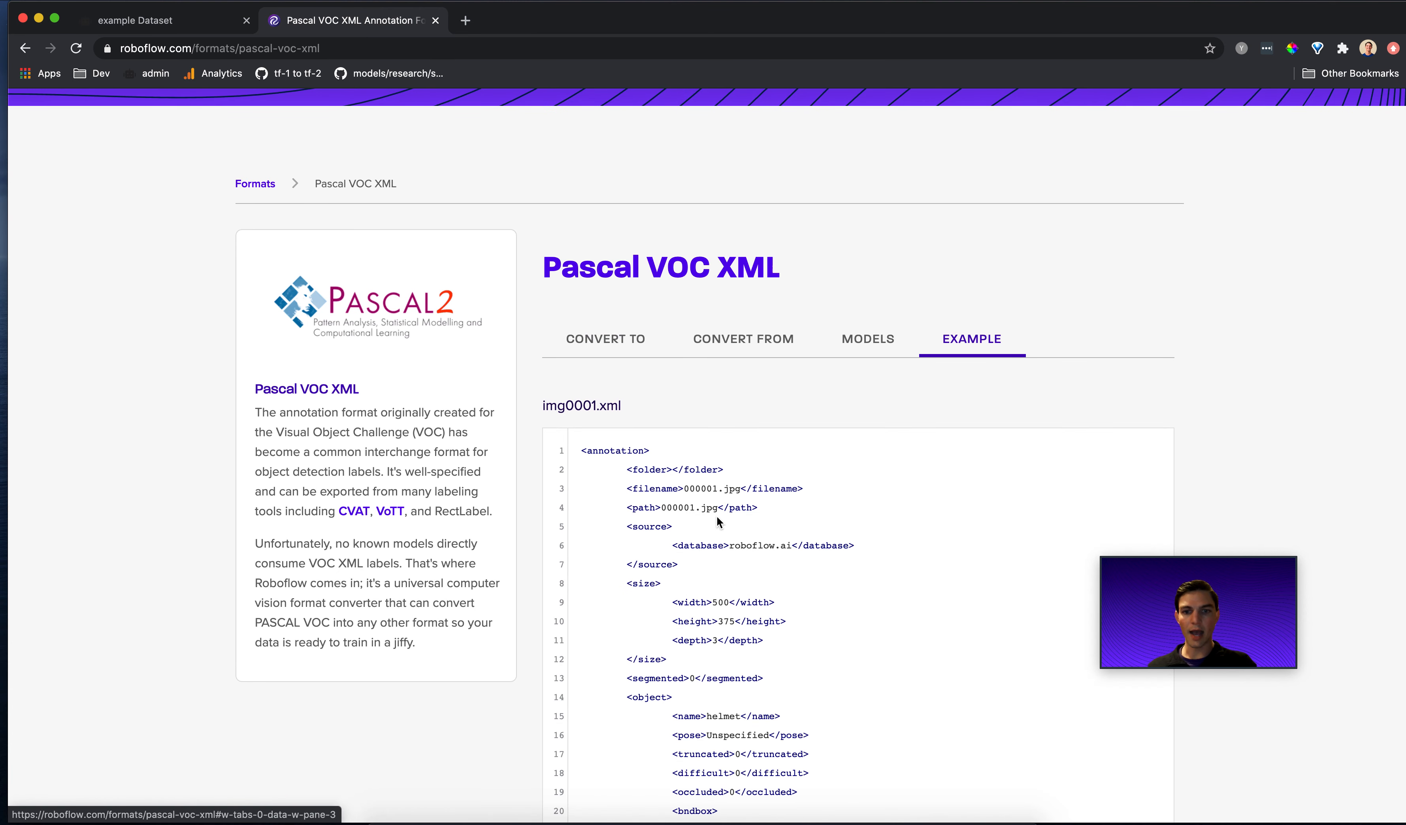
scroll("down", 3)
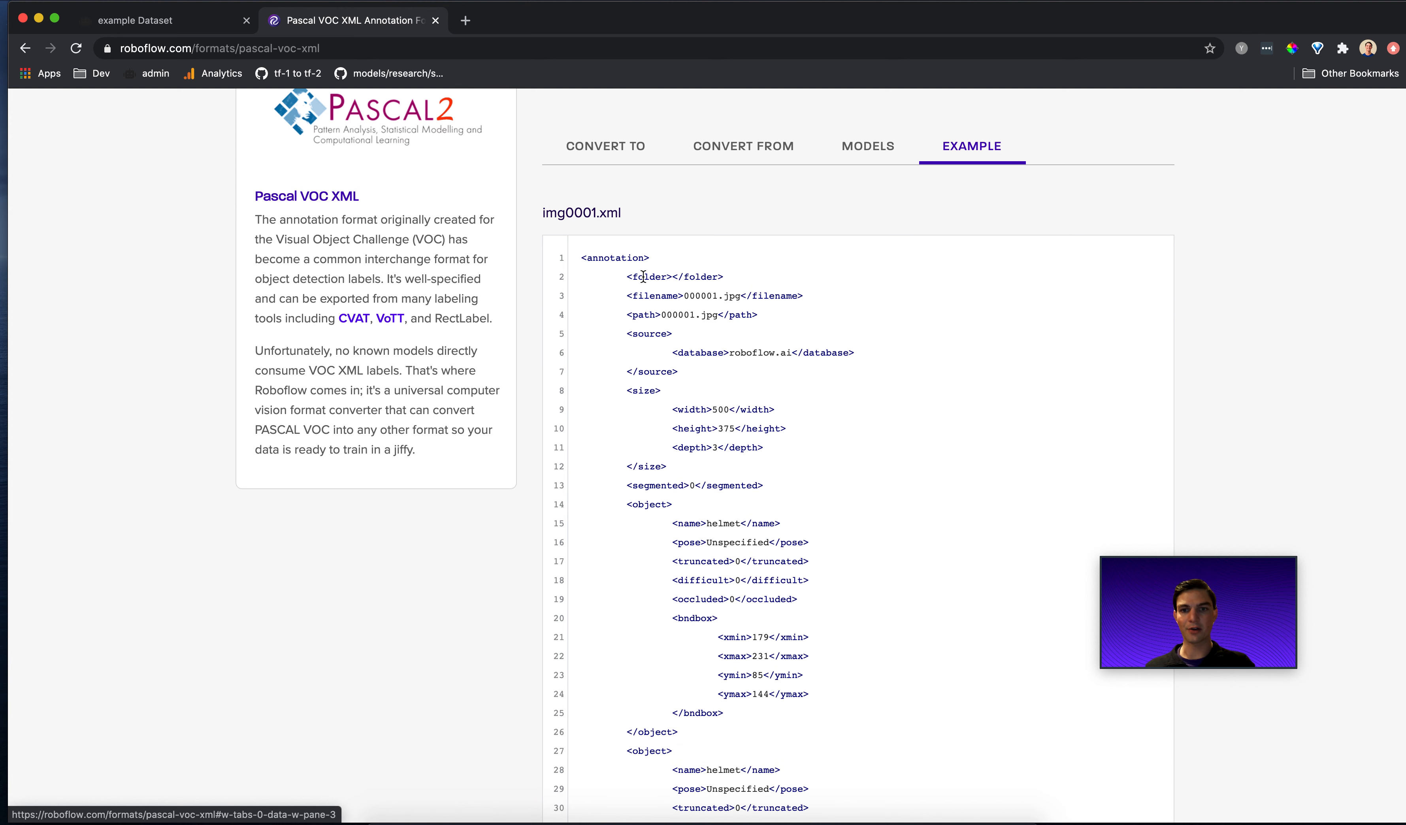
scroll("down", 3)
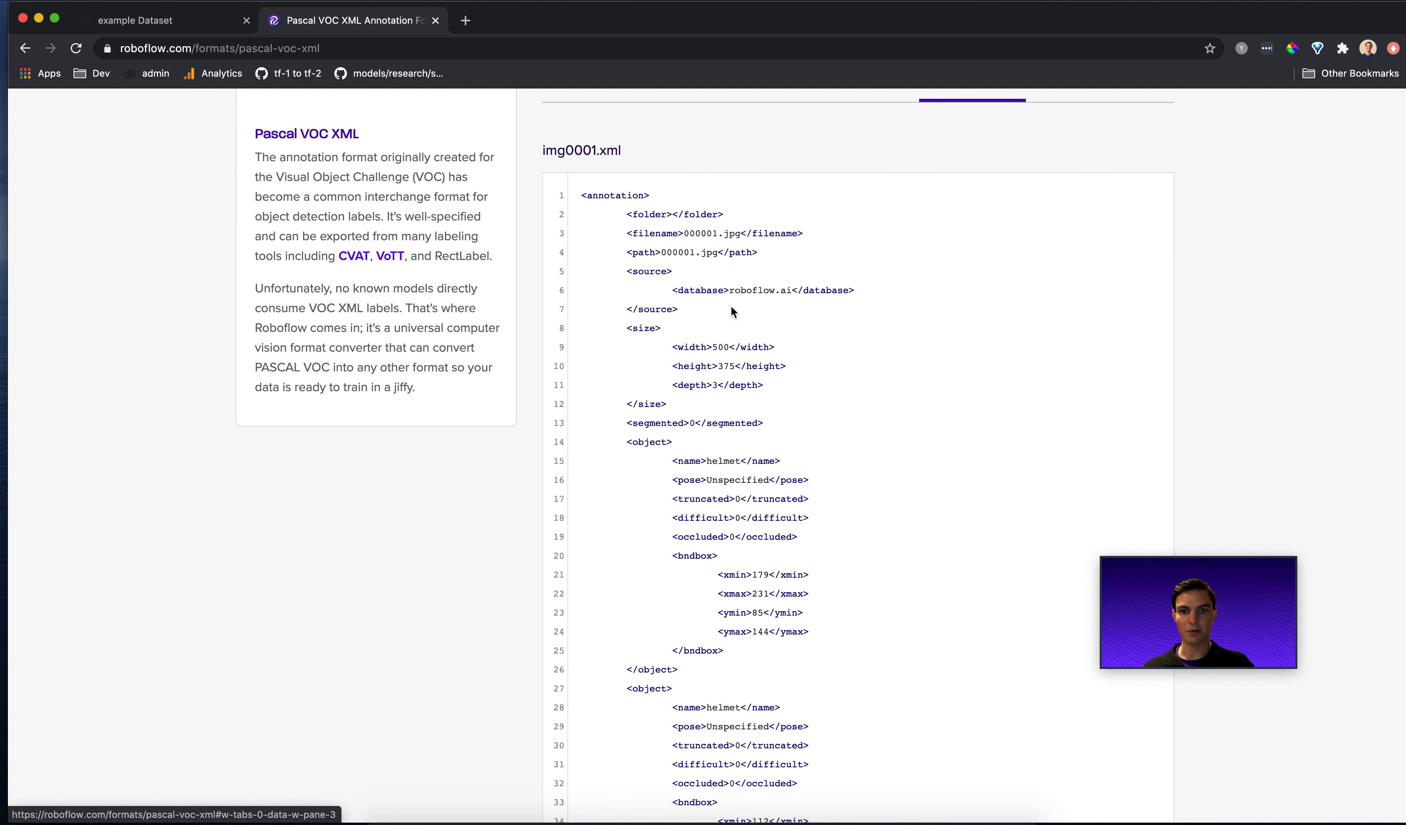
scroll("down", 3)
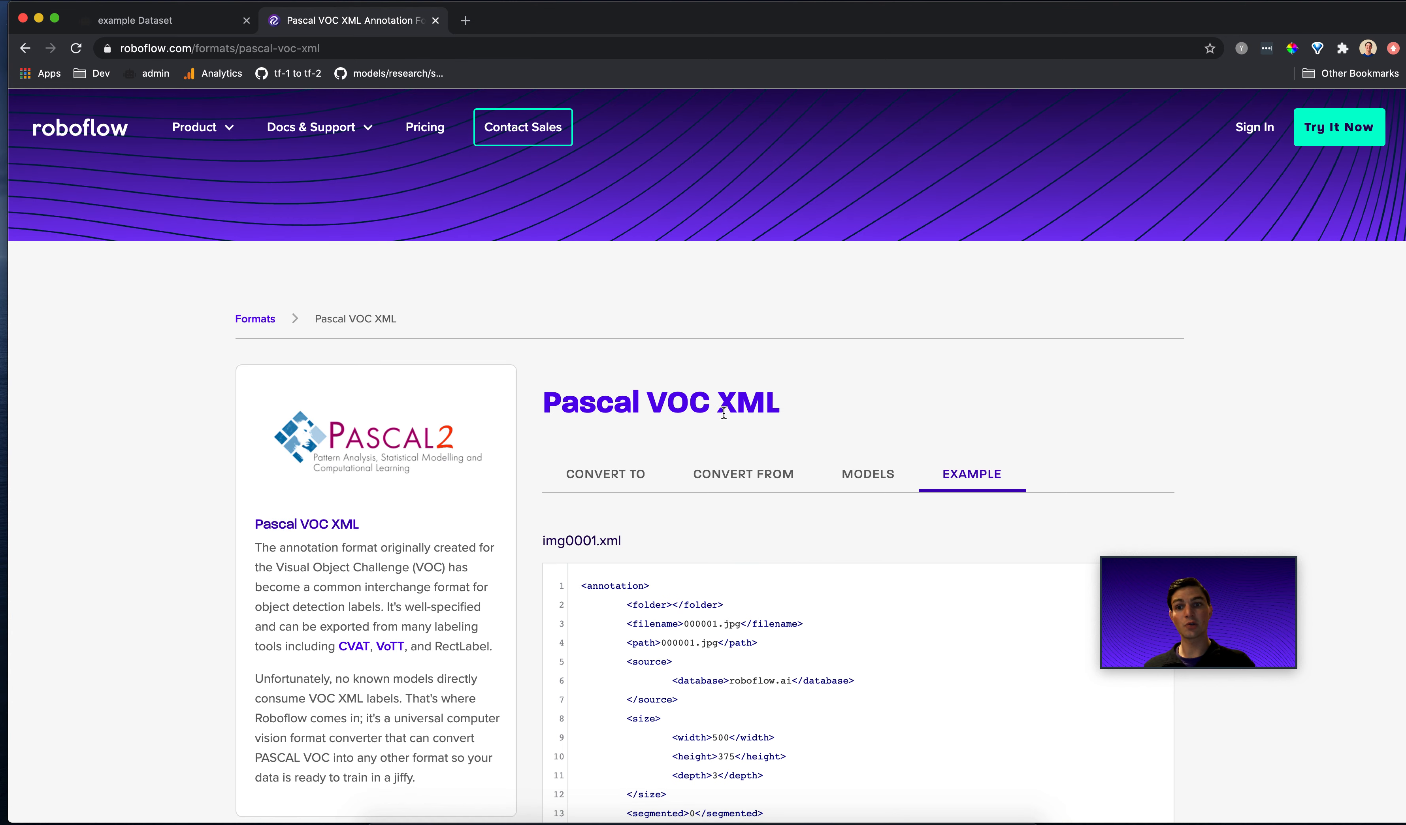
left_click(606, 474)
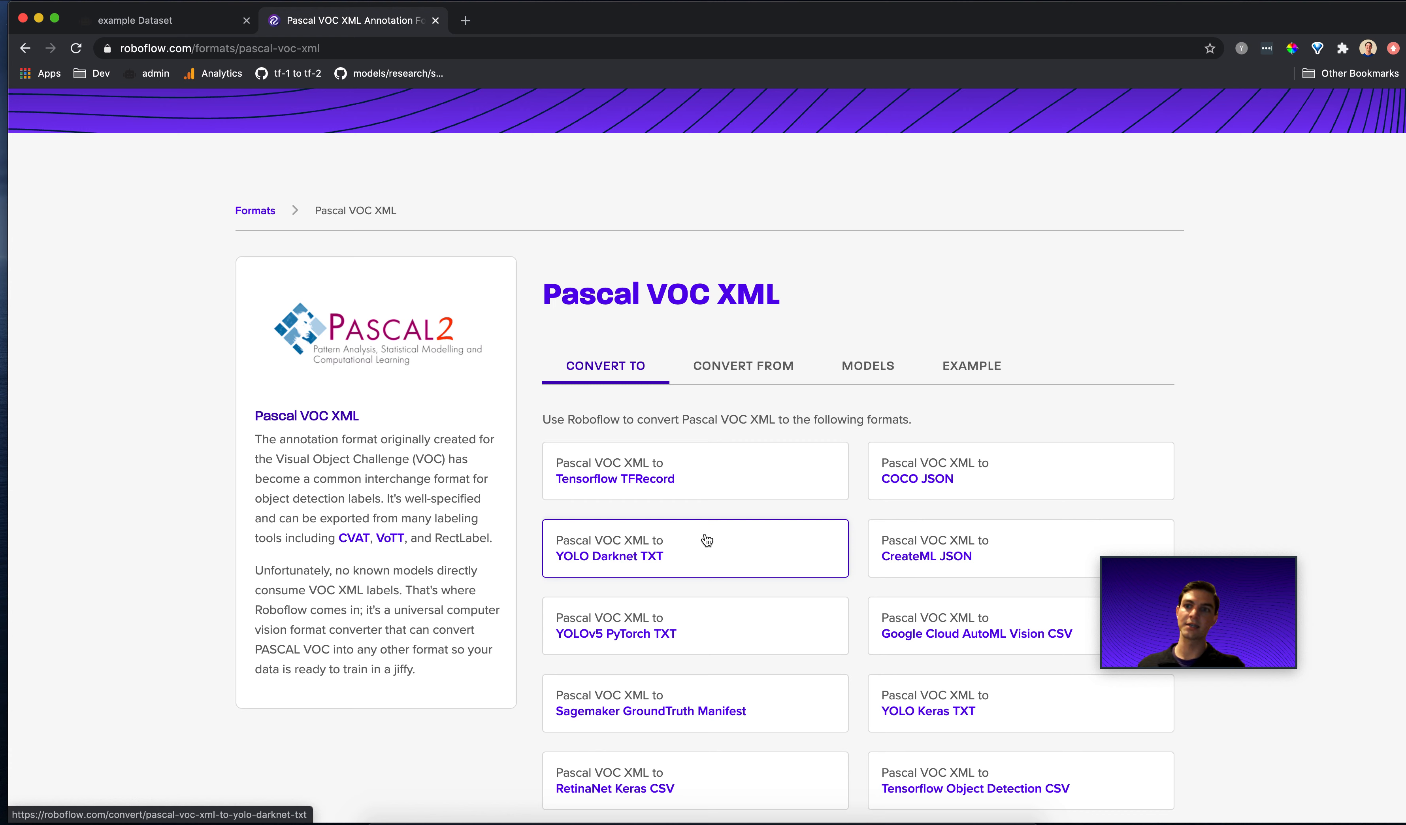
mouse_move(356, 187)
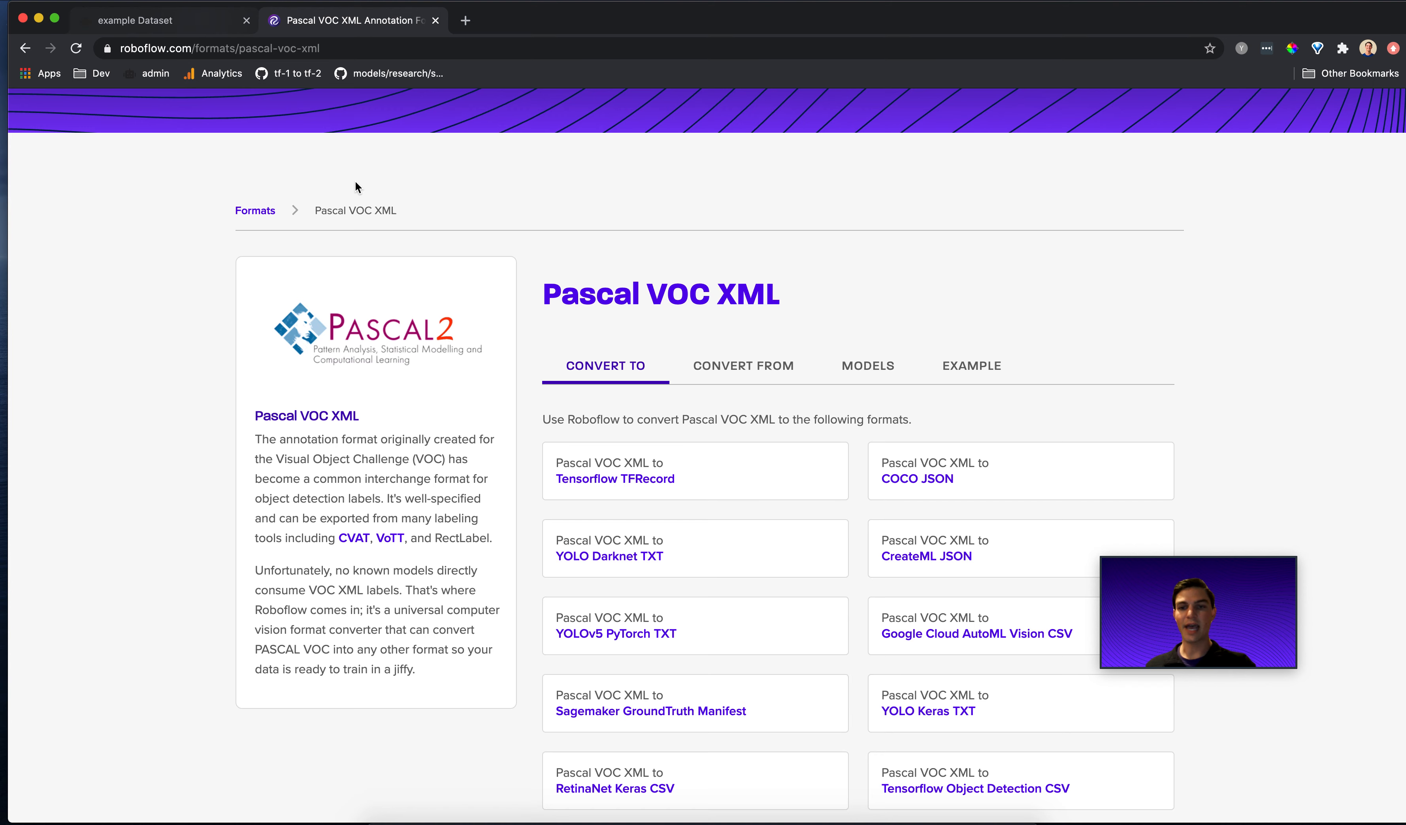
- Inspect one chessboard image in the example dataset, highlighting its black-bishop boxes
left_click(134, 20)
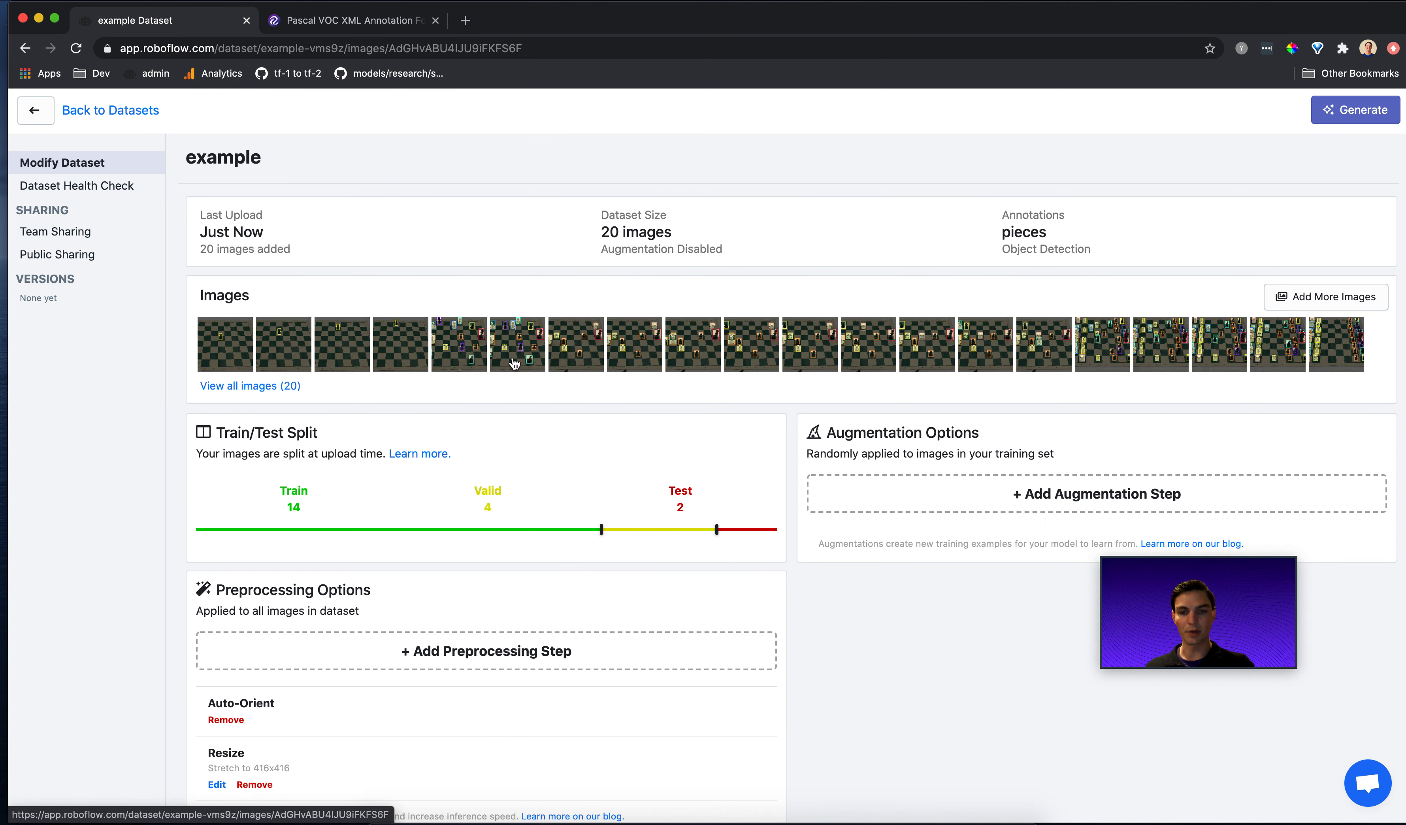
left_click(517, 343)
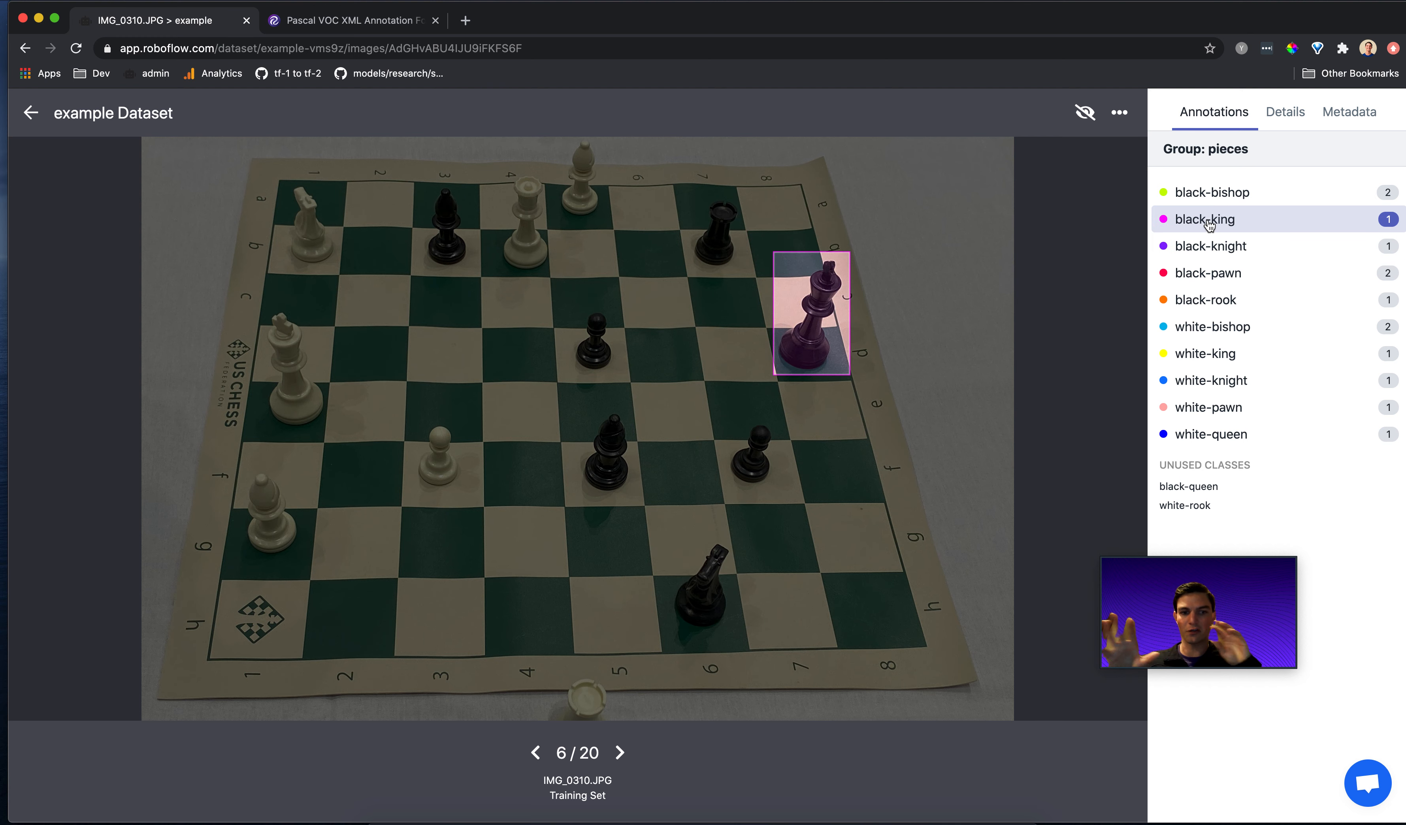
left_click(1206, 298)
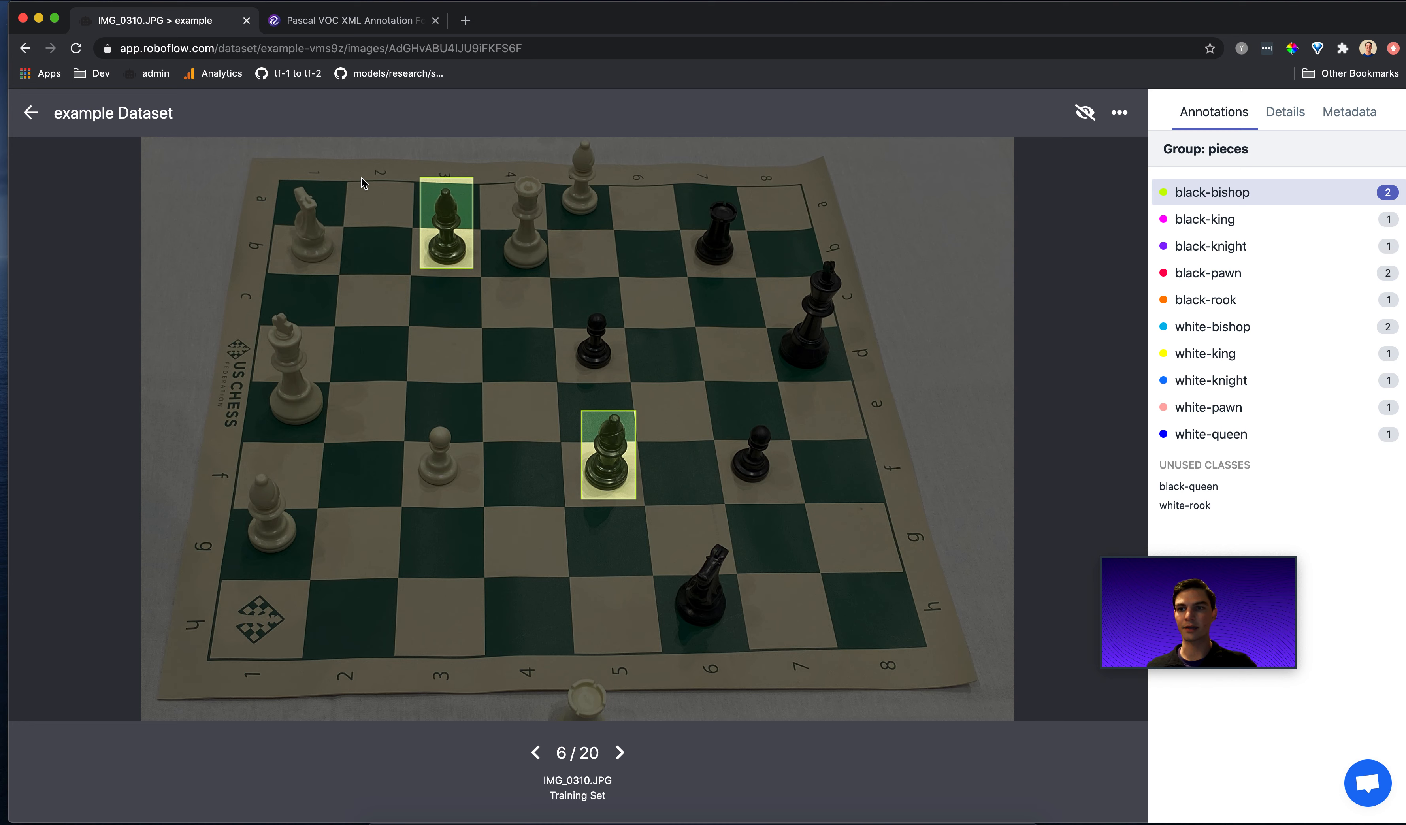
left_click(31, 112)
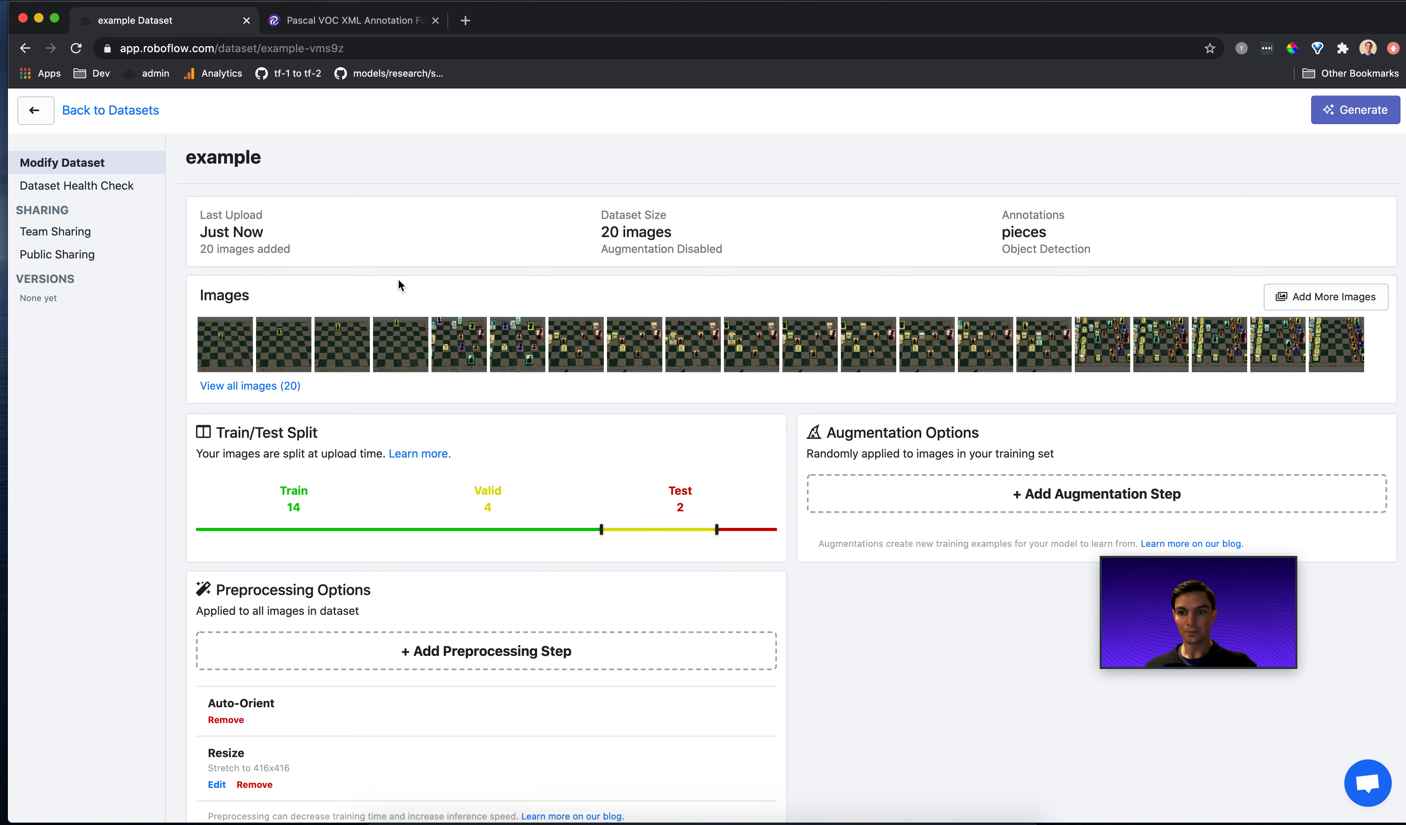
- Show the dataset health check with 20 images, 267 annotations and class balance
left_click(77, 186)
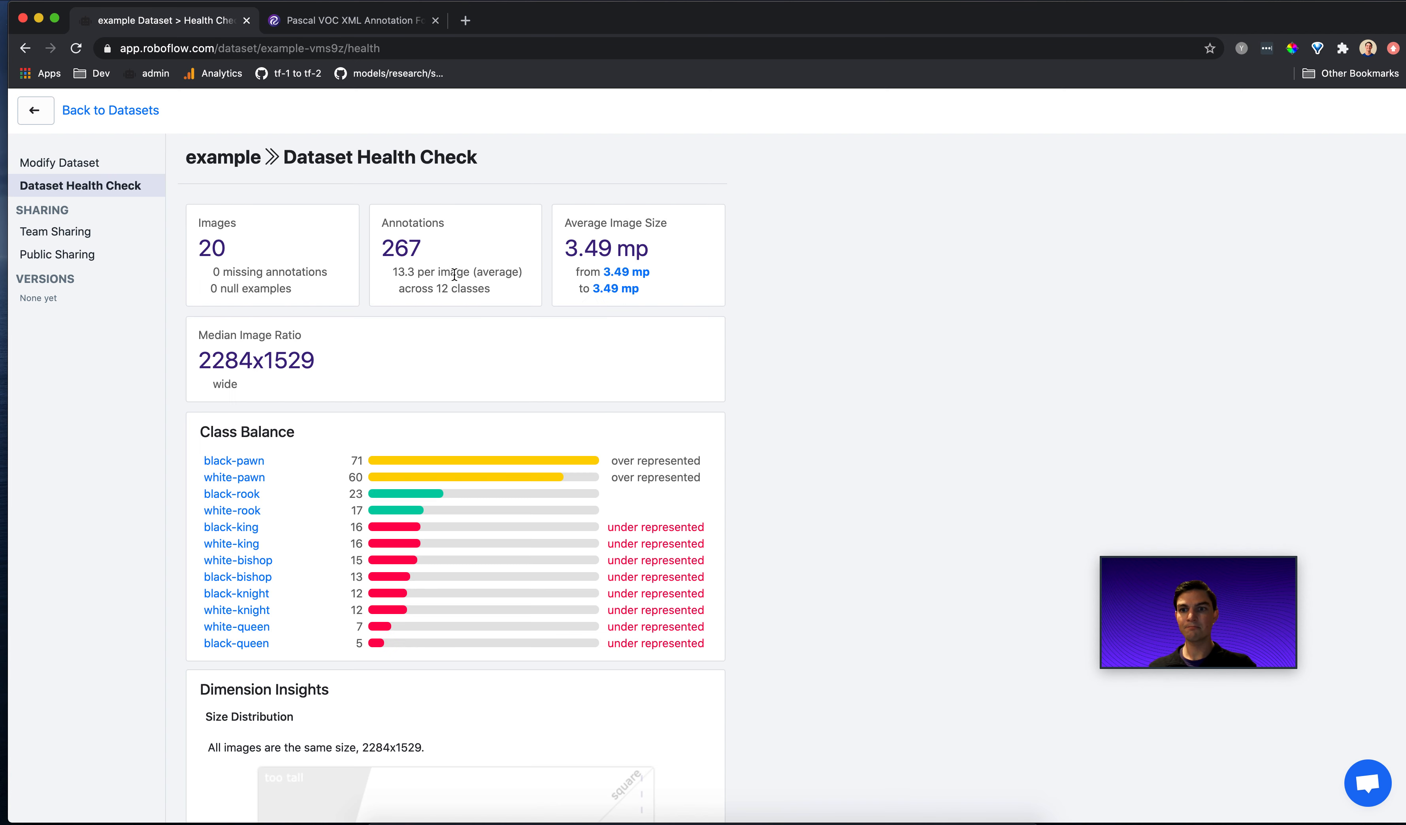